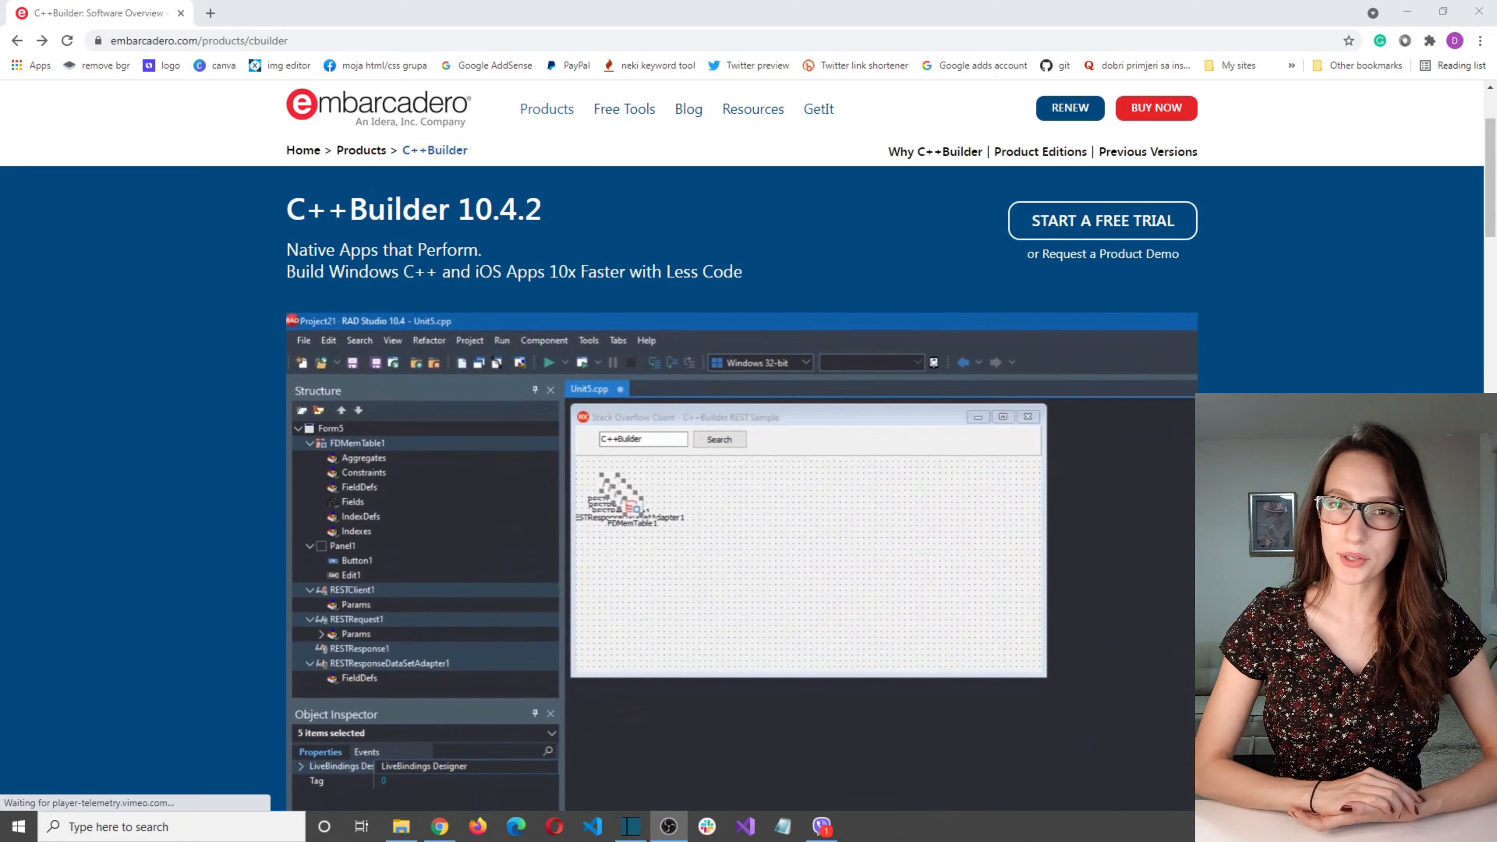
Watch the embedded C++Builder video, browse the page and reach the free trial sign-up form
left_click(812, 573)
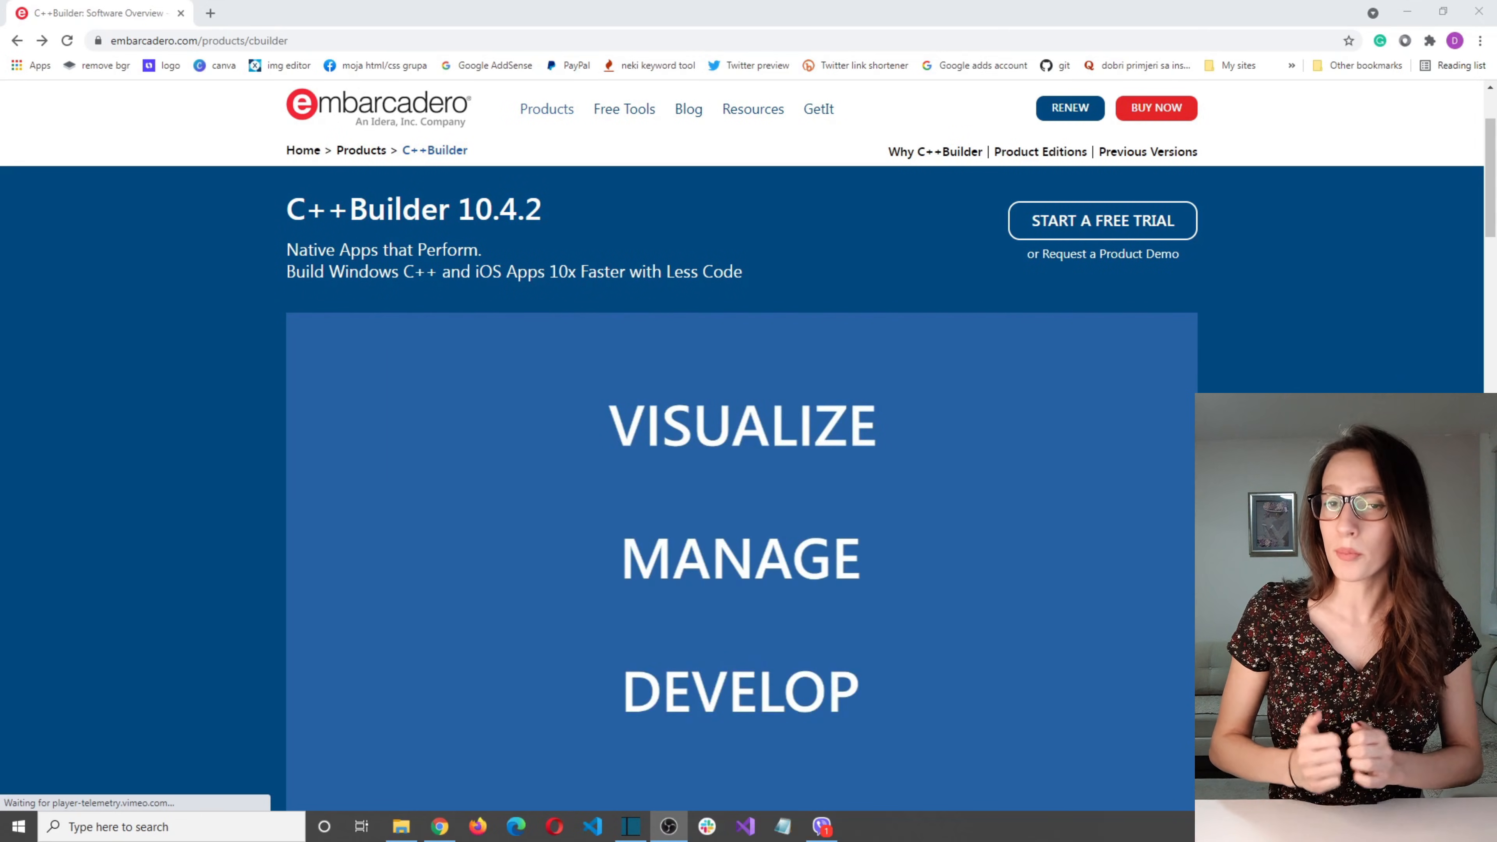
scroll("down", 3)
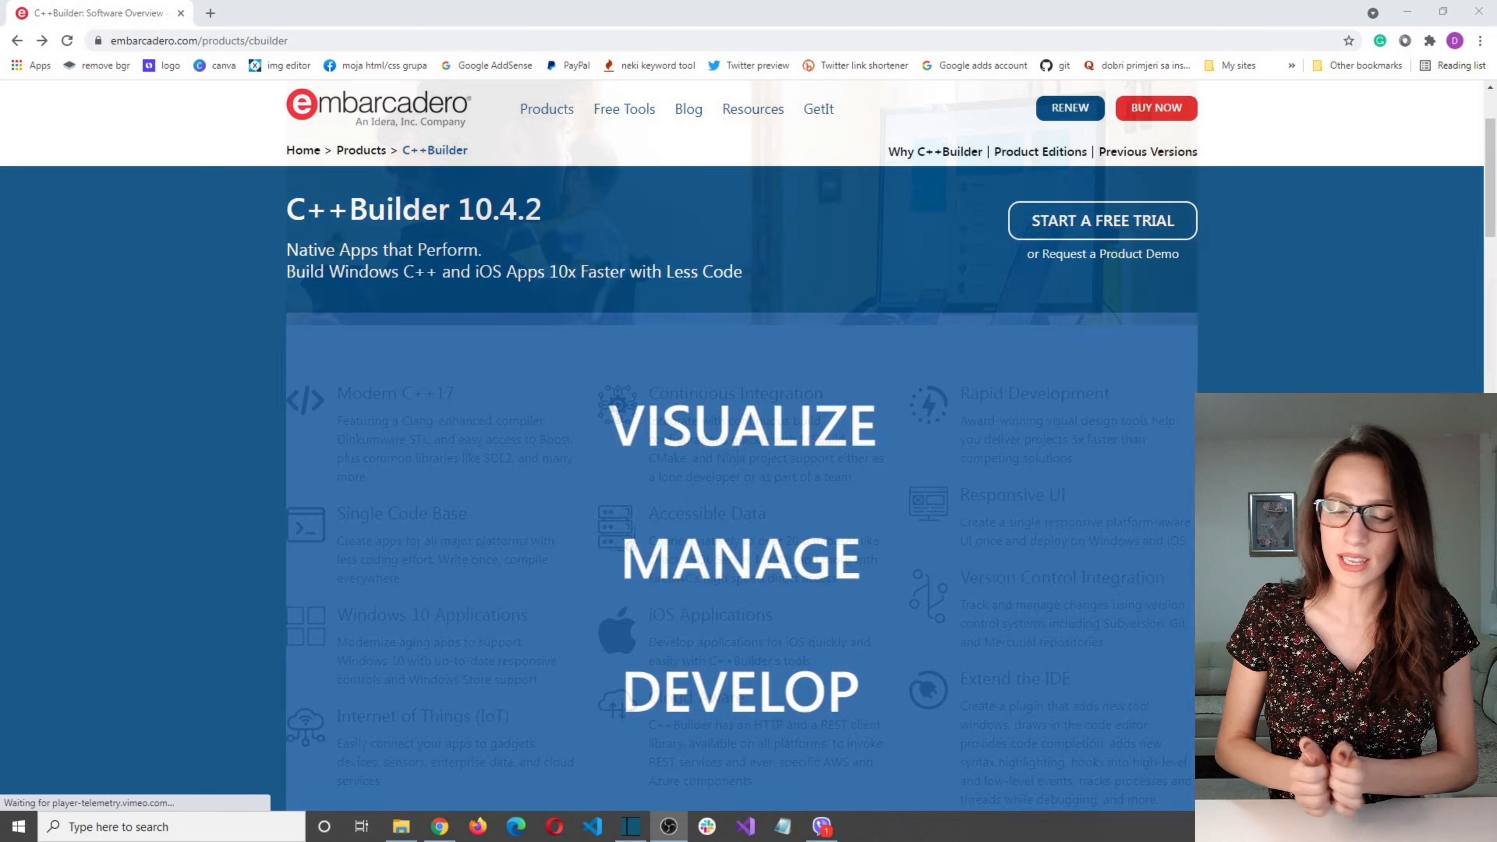
scroll("down", 3)
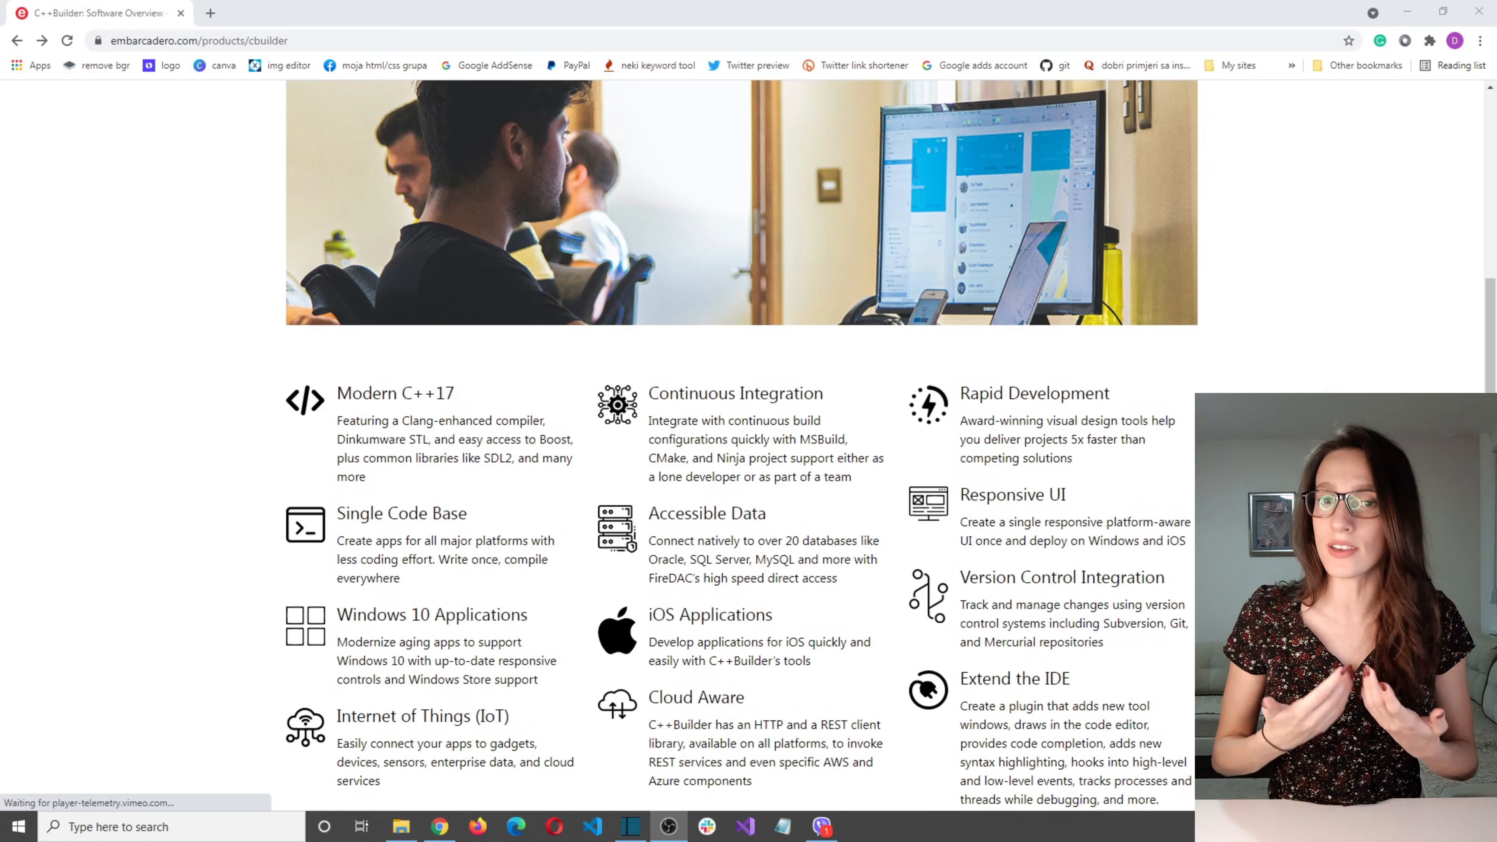
scroll("down", 3)
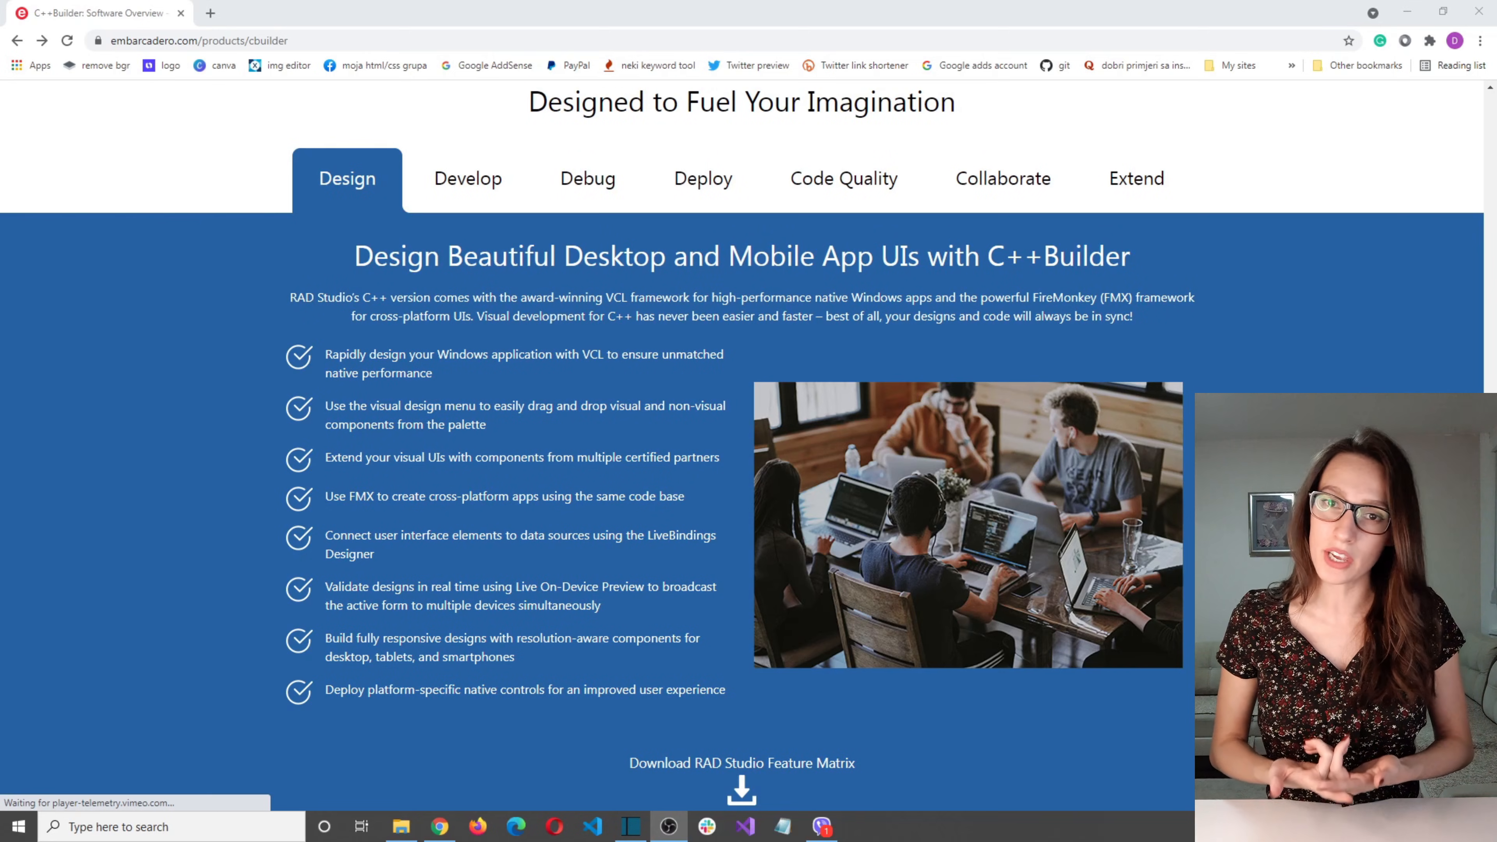
scroll("up", 3)
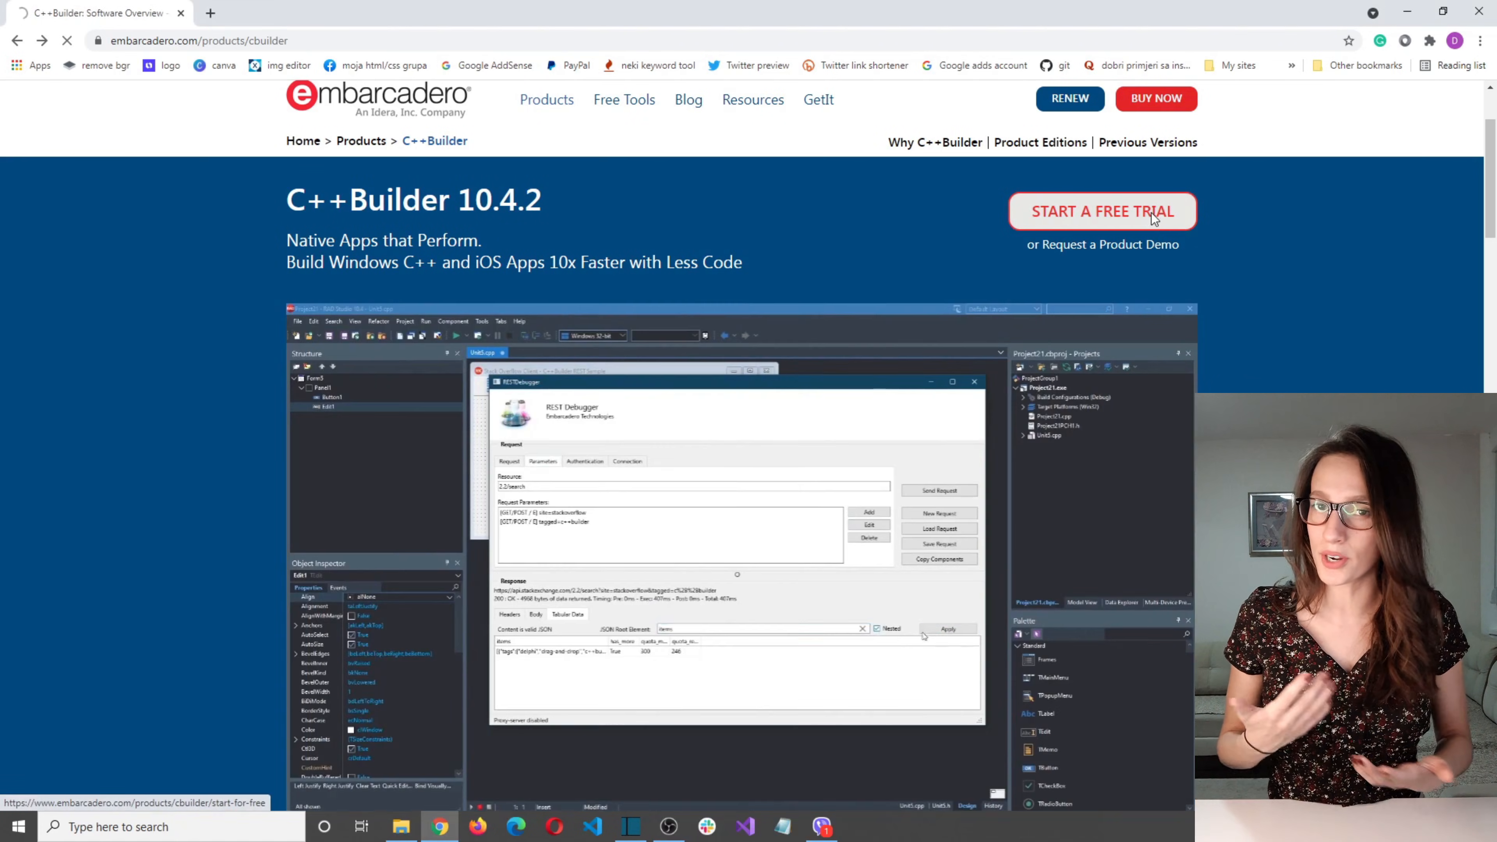
left_click(1100, 211)
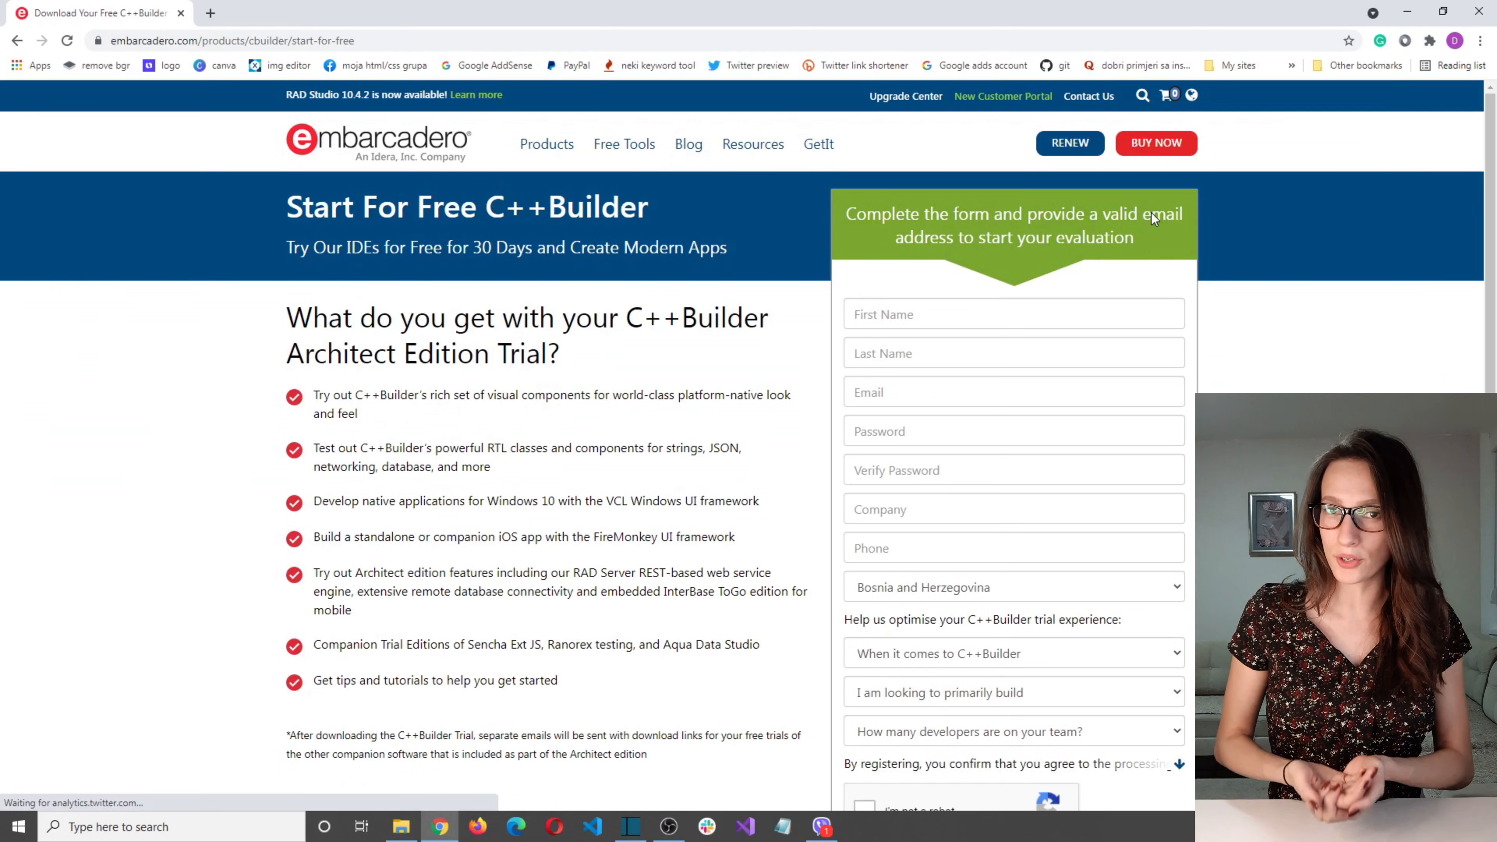
left_click(1012, 313)
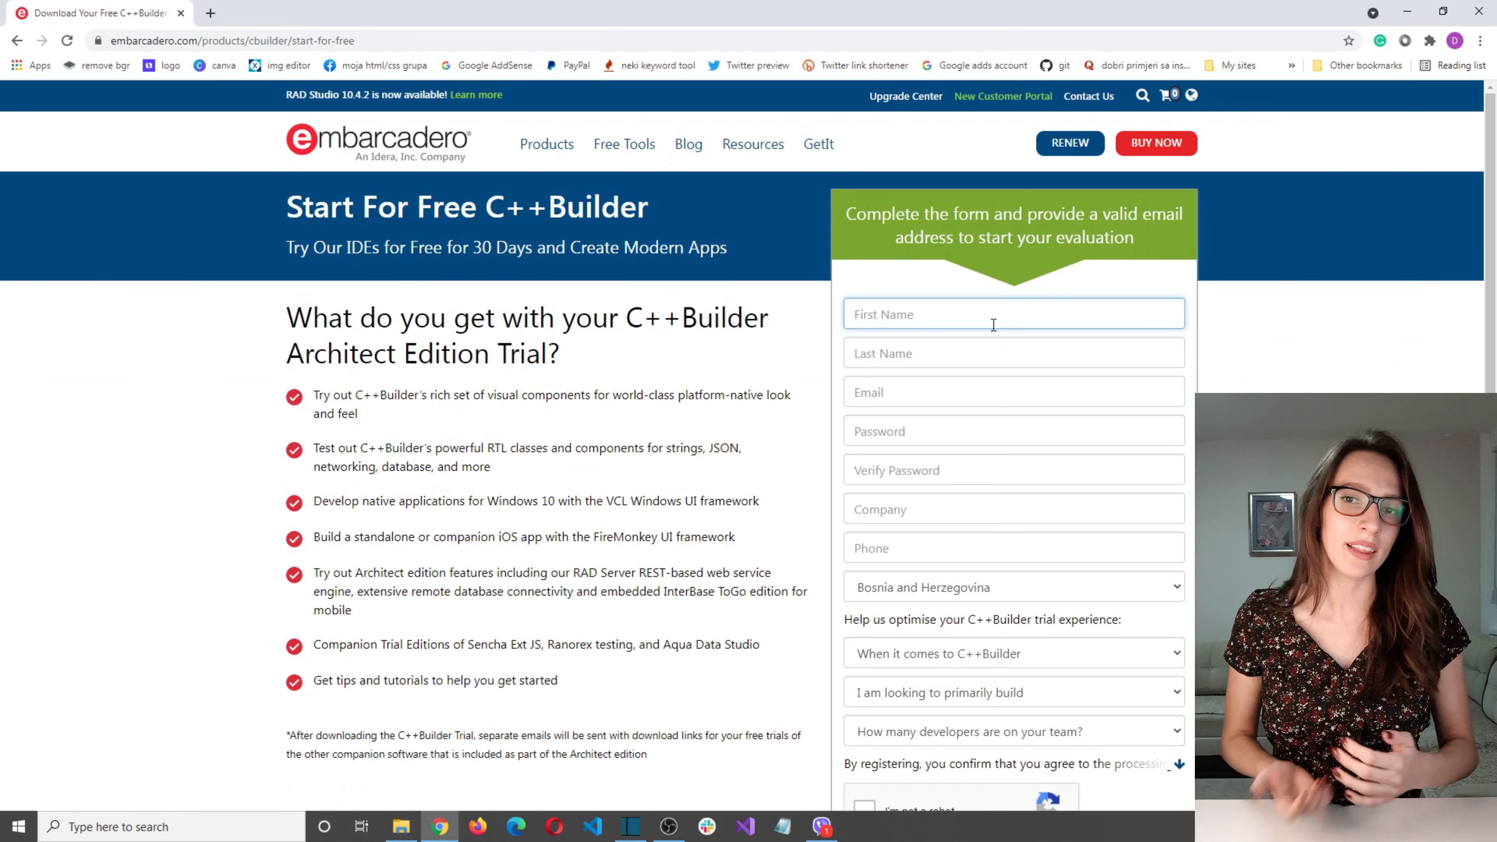
type("Saldina")
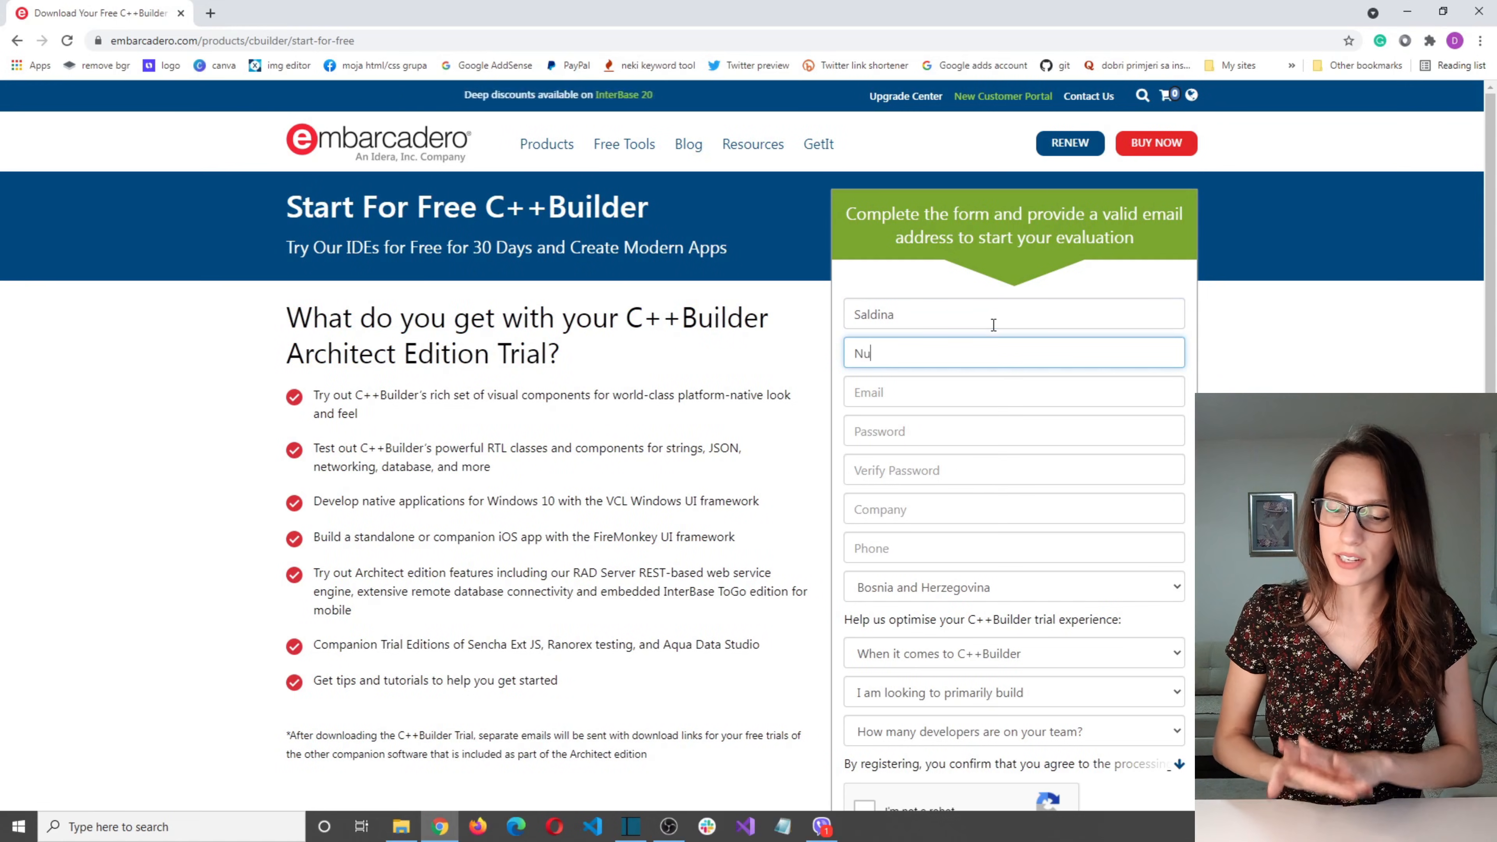
type("rak")
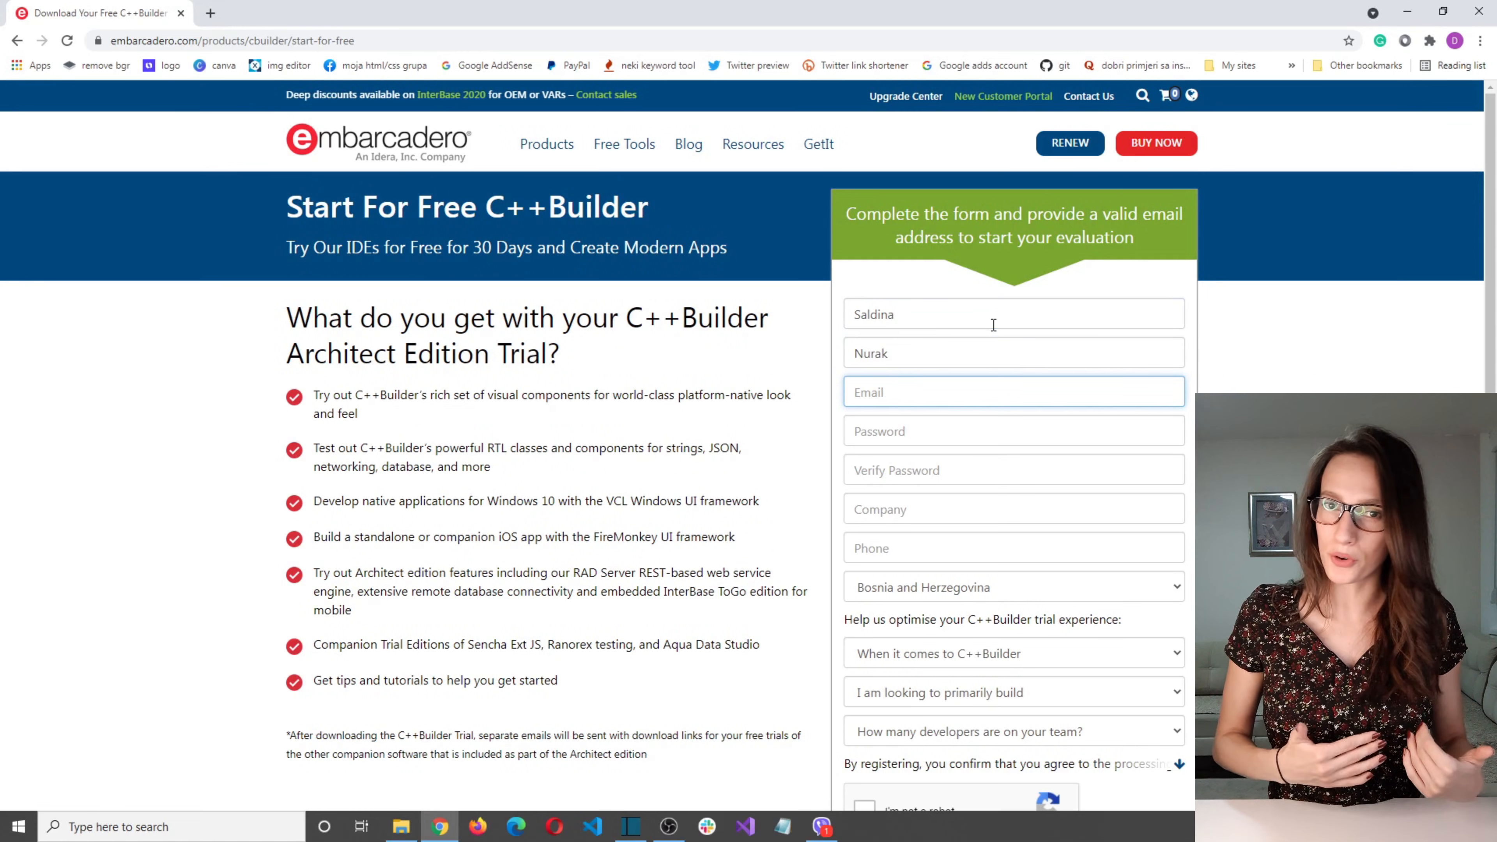
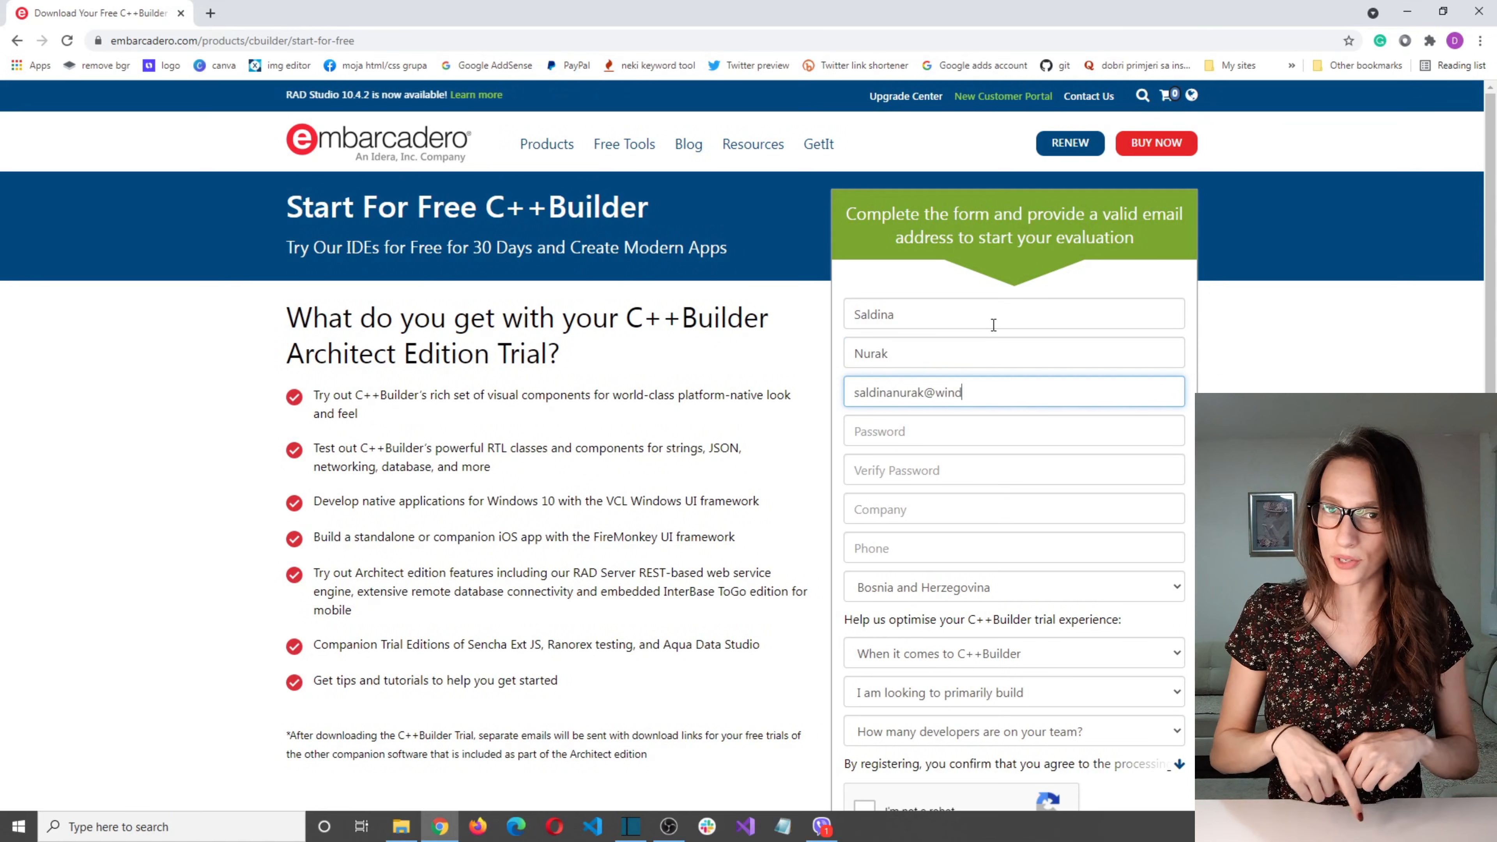
left_click(742, 827)
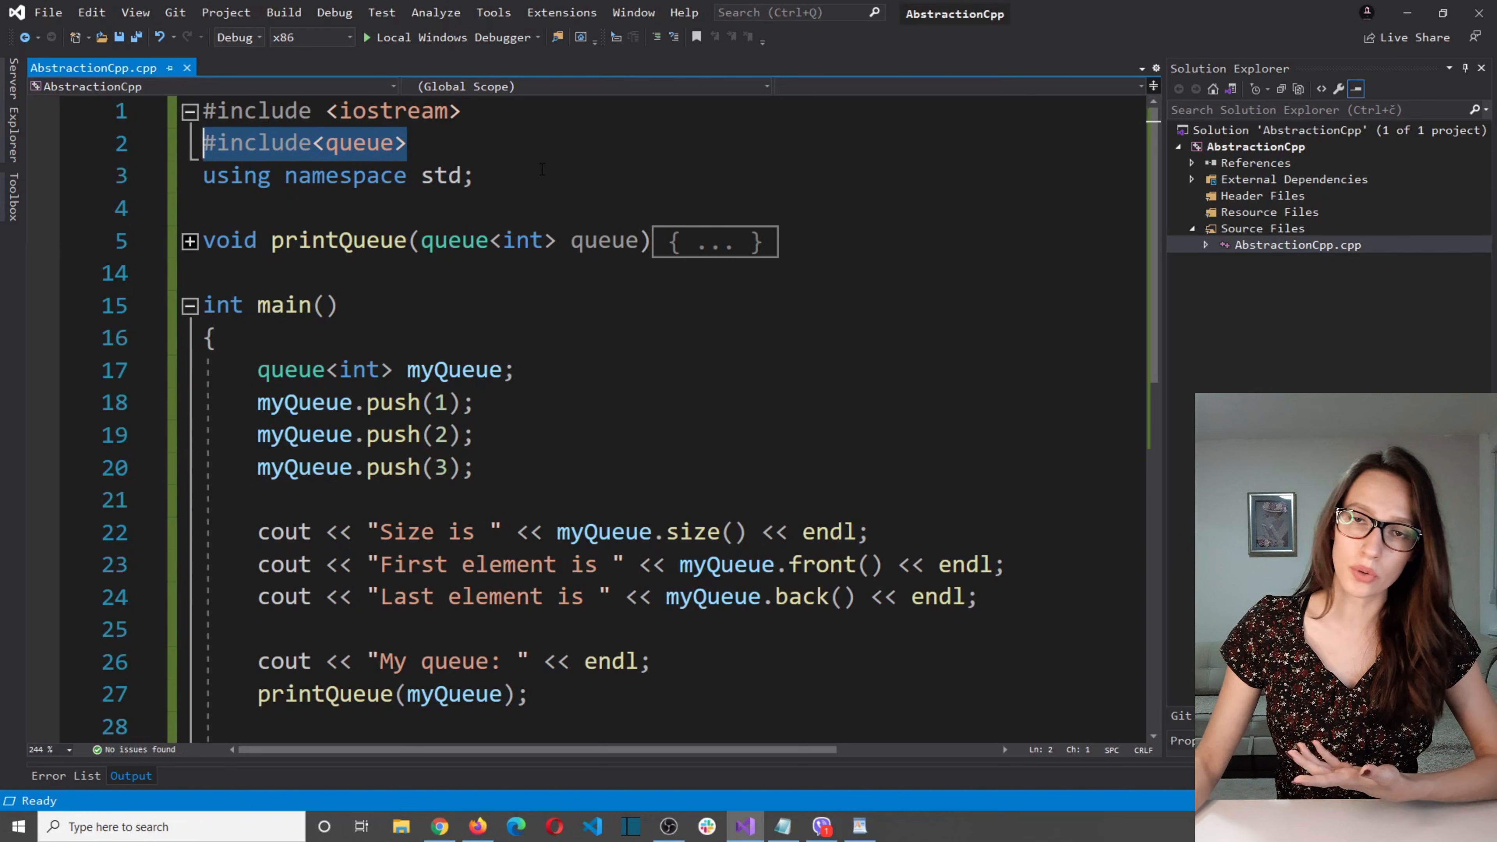
left_click(408, 142)
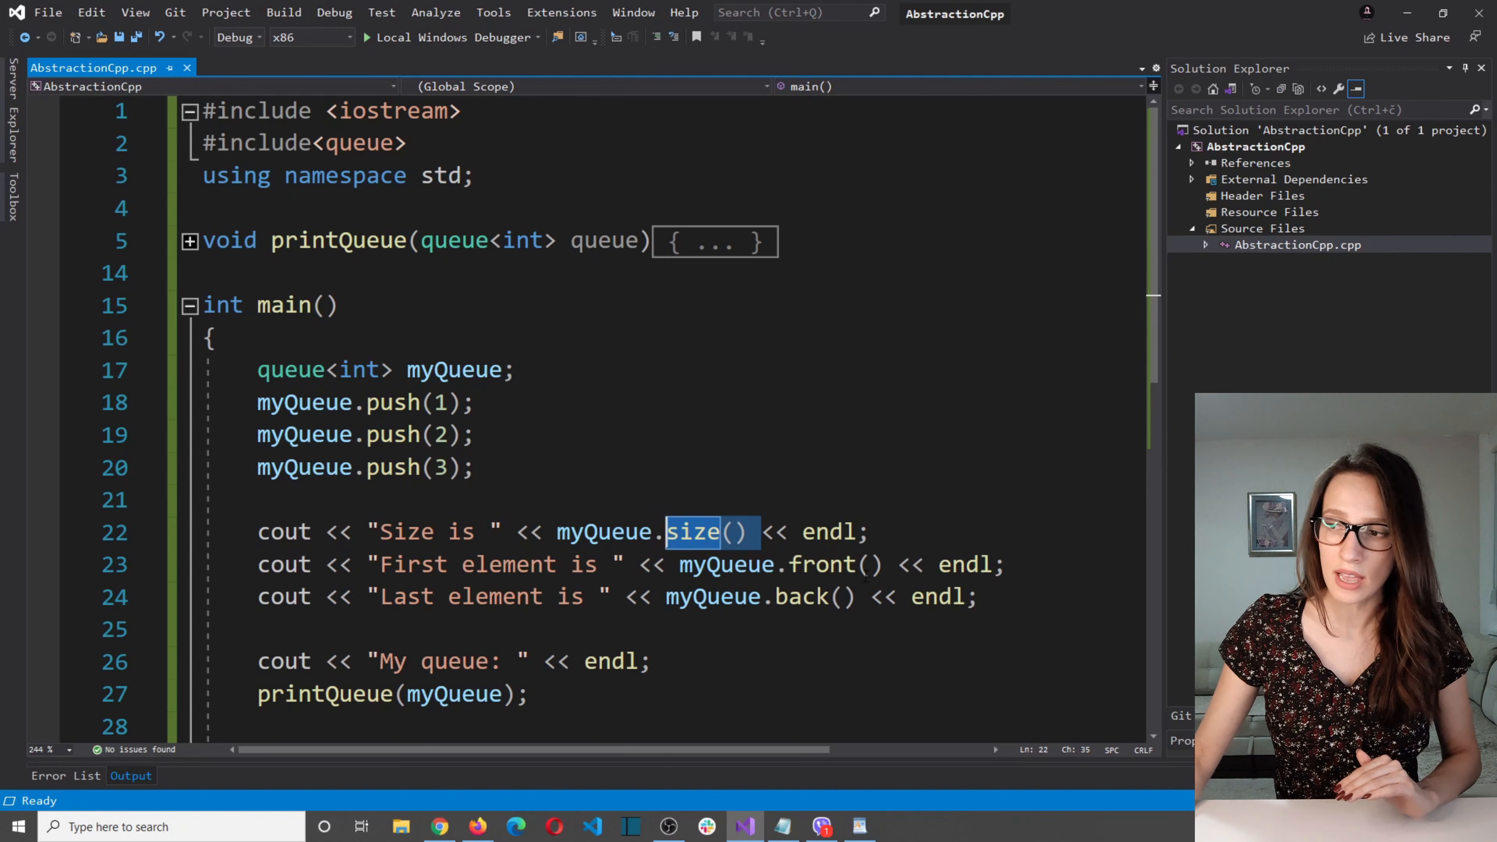
double_click(821, 564)
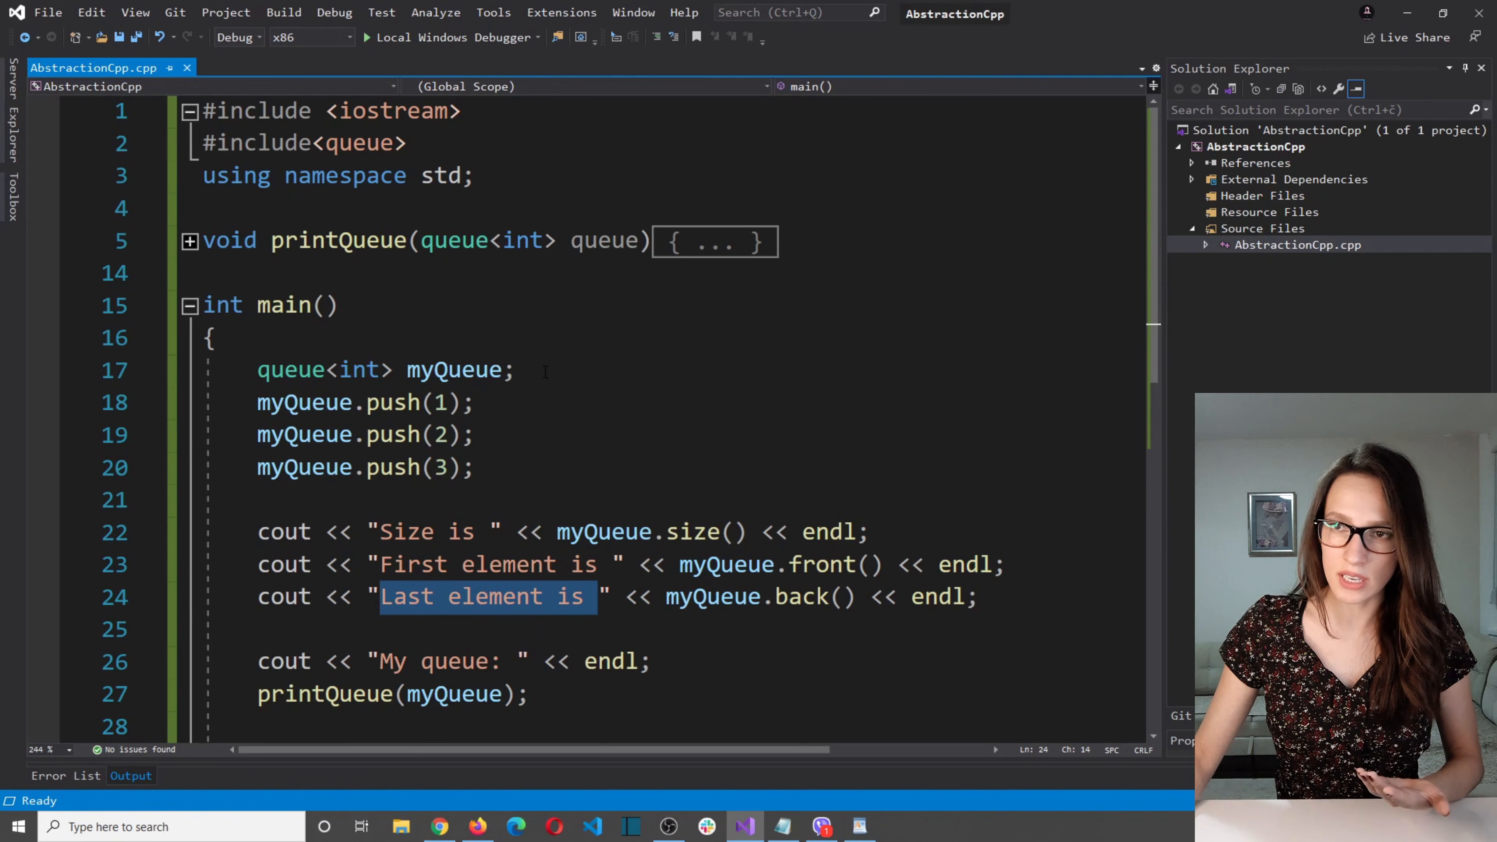
double_click(290, 369)
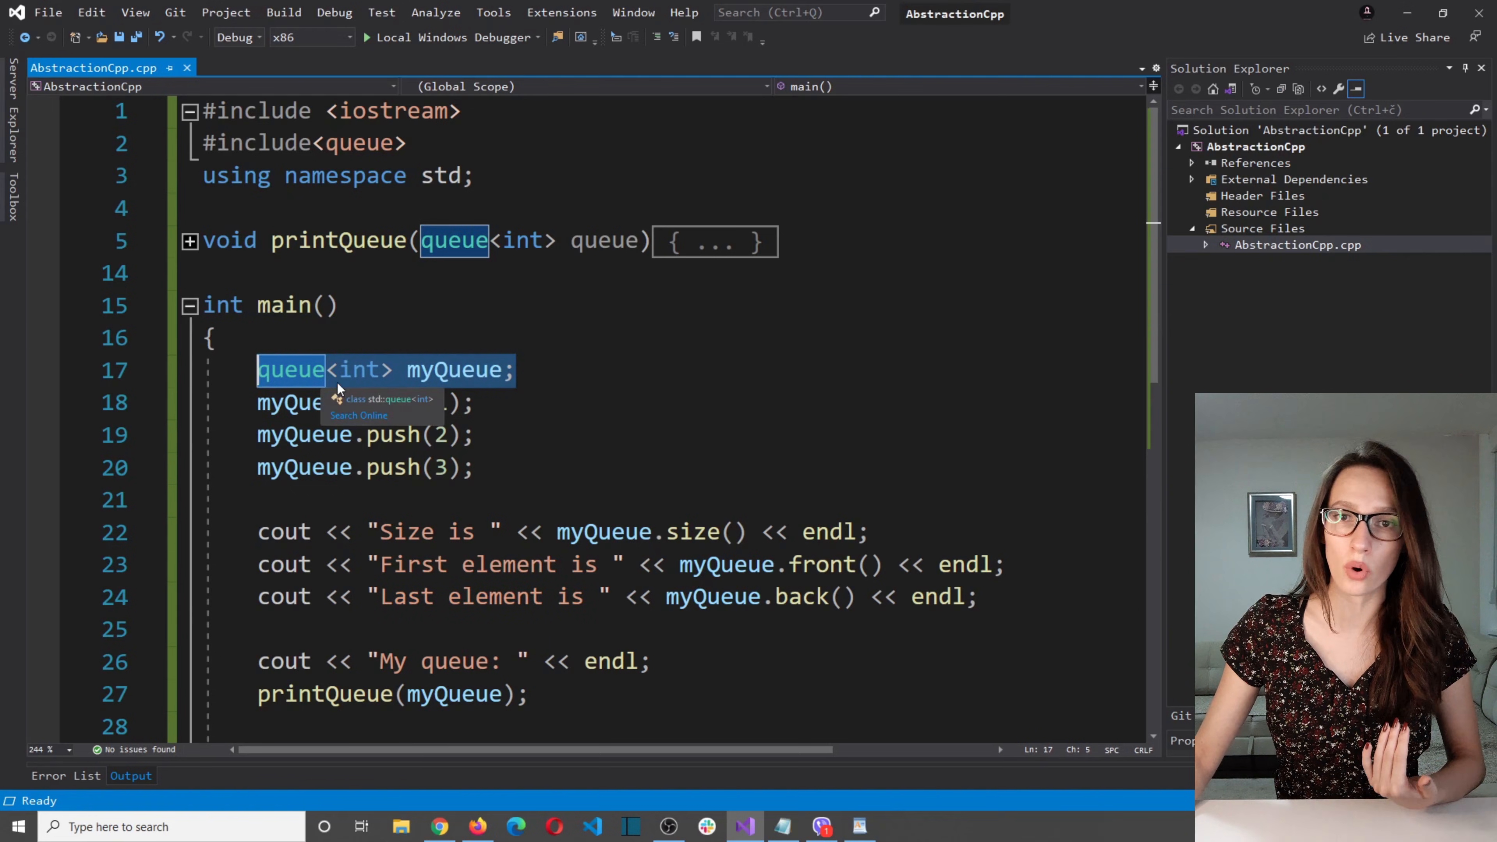
mouse_move(474, 375)
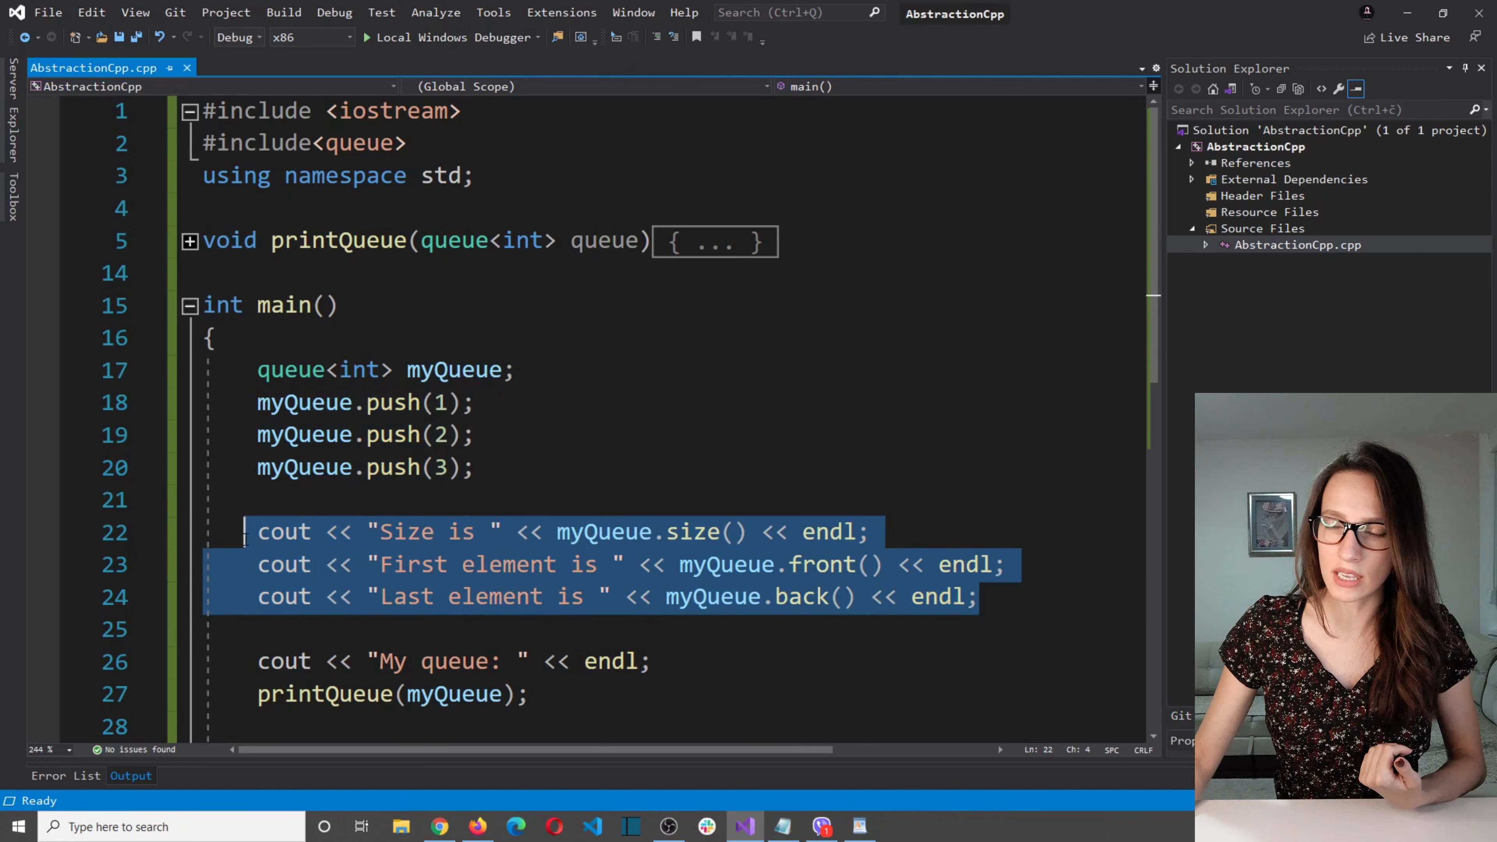
left_click(751, 532)
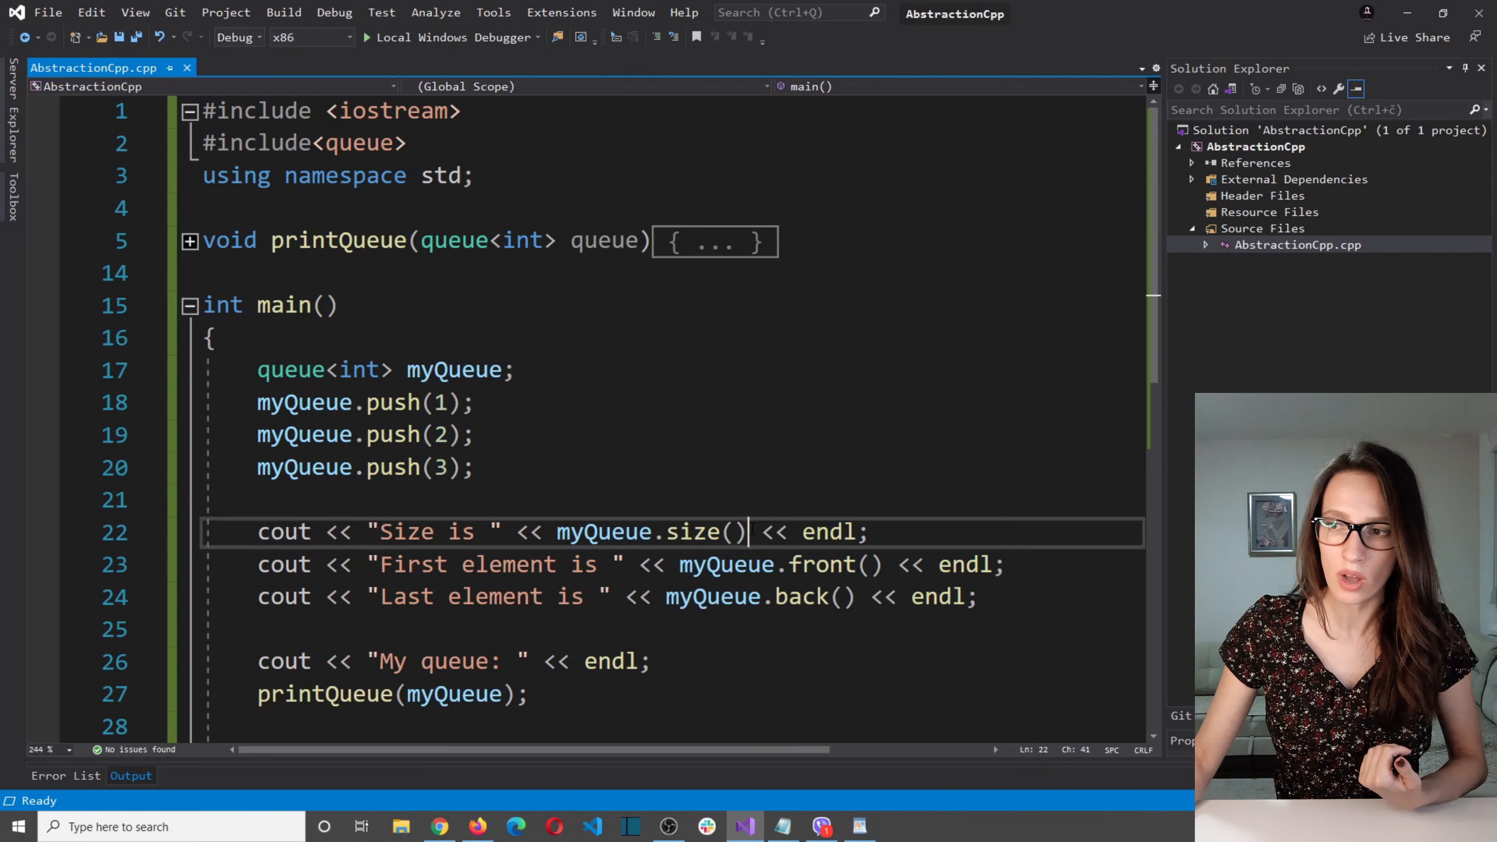
double_click(604, 532)
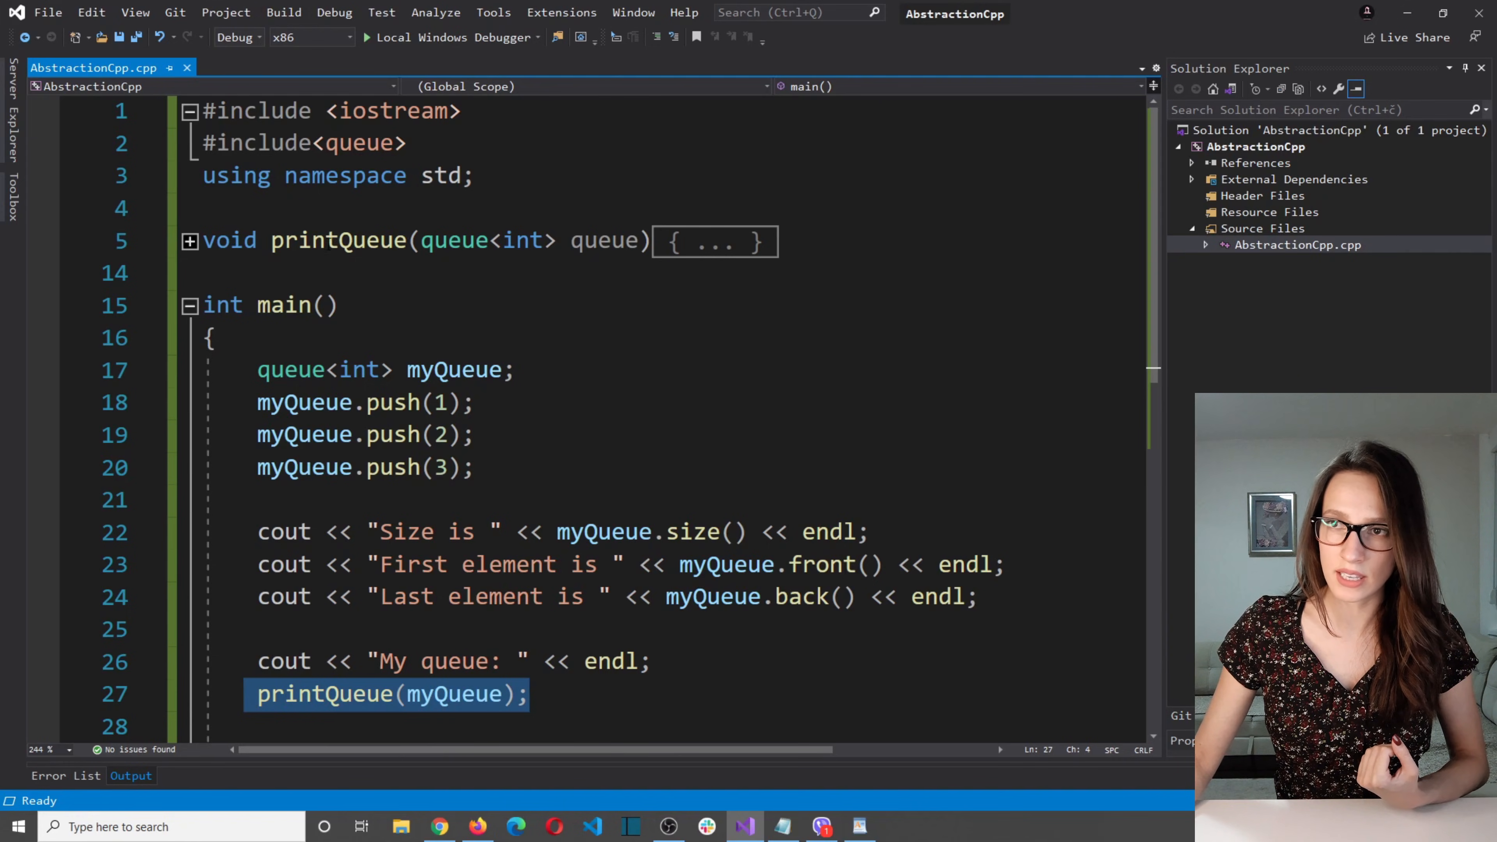
left_click(188, 239)
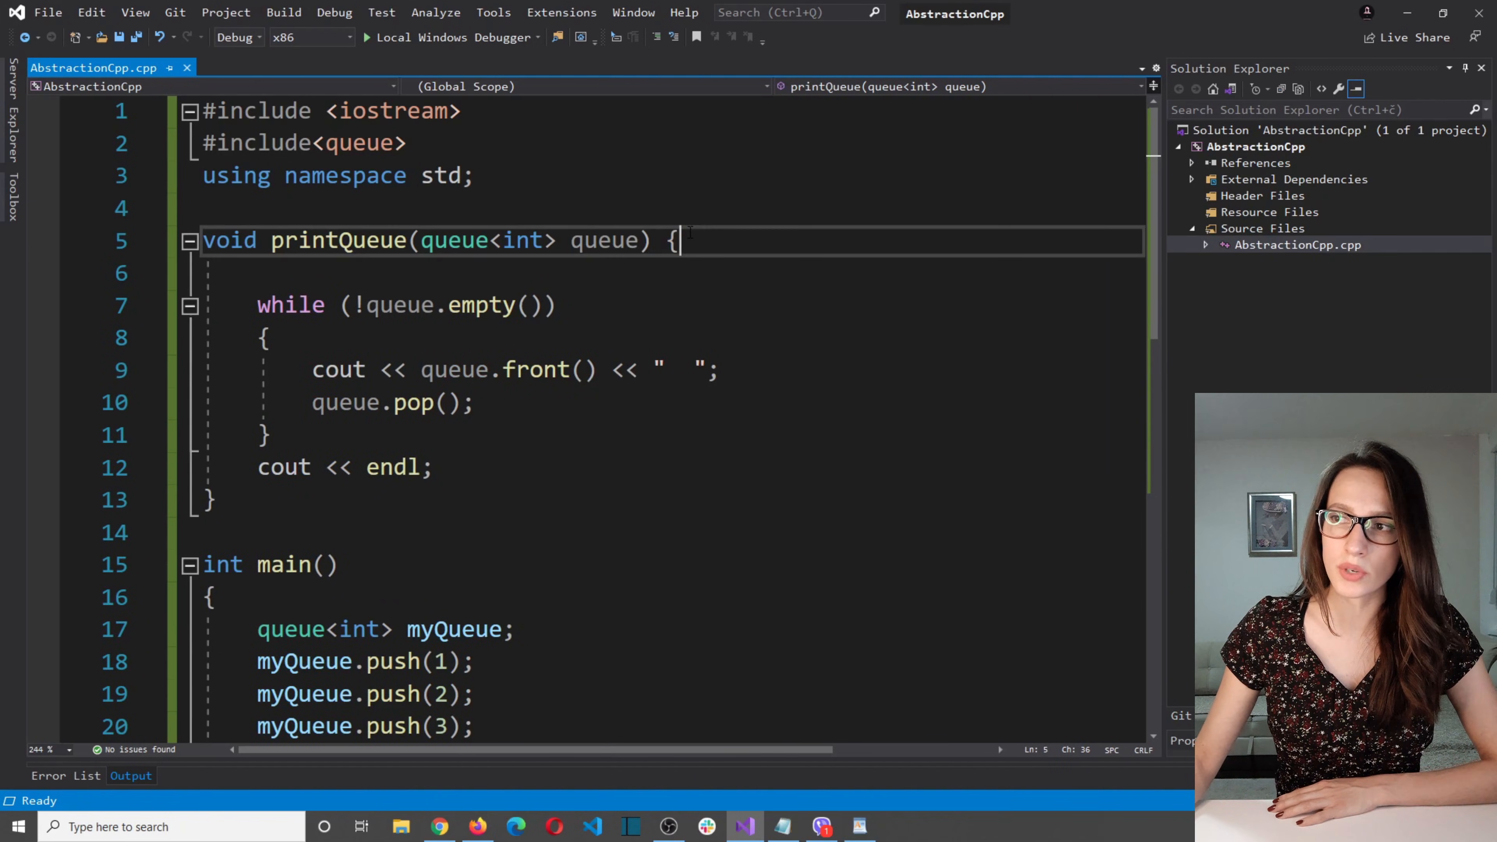
Review printQueue's while loop (empty(), cout) and start the queue program with Local Windows Debugger
double_click(338, 239)
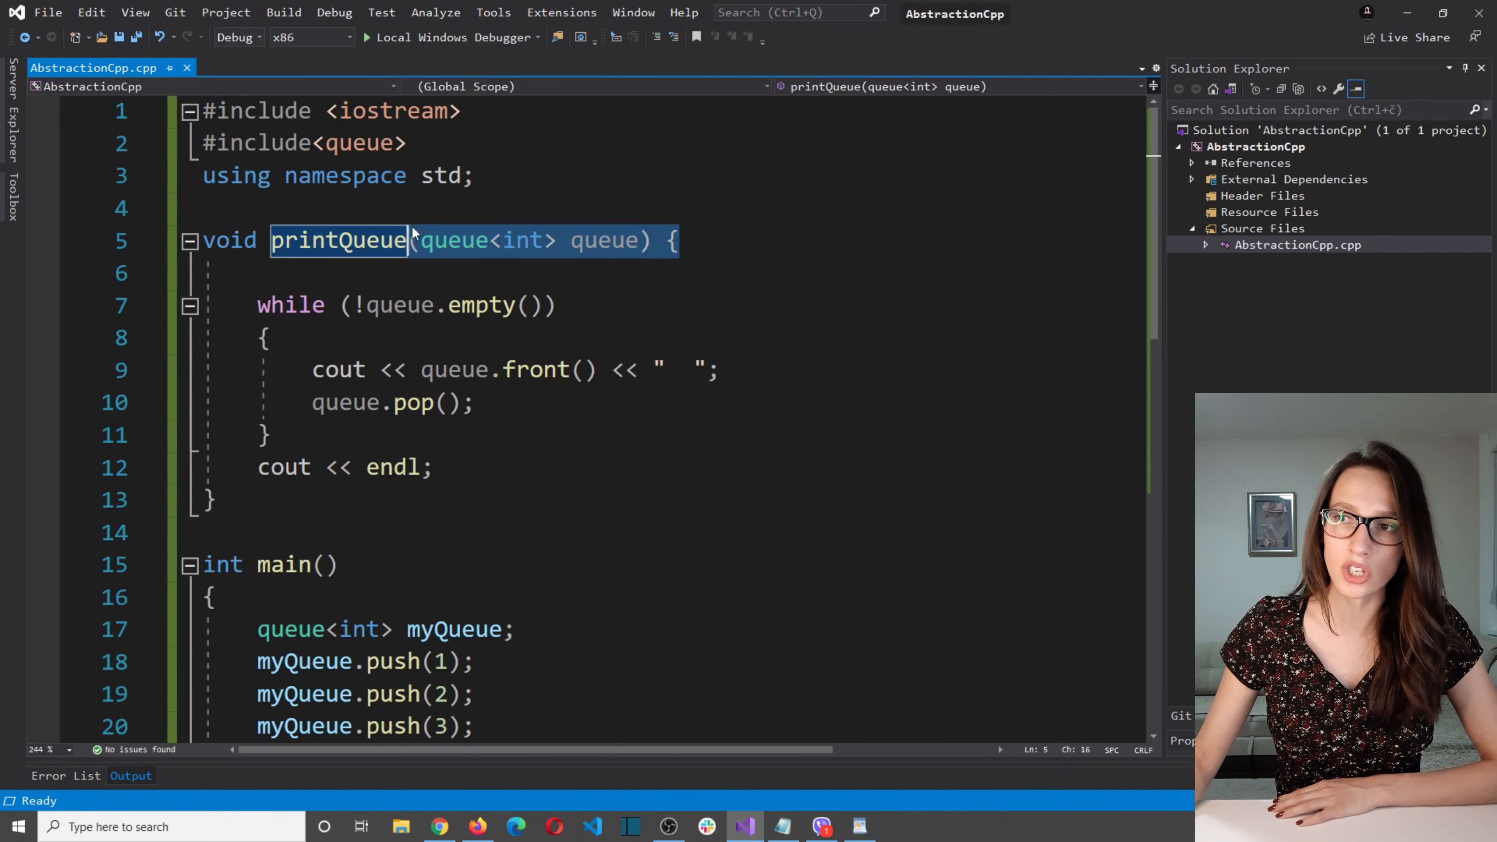
mouse_move(511, 246)
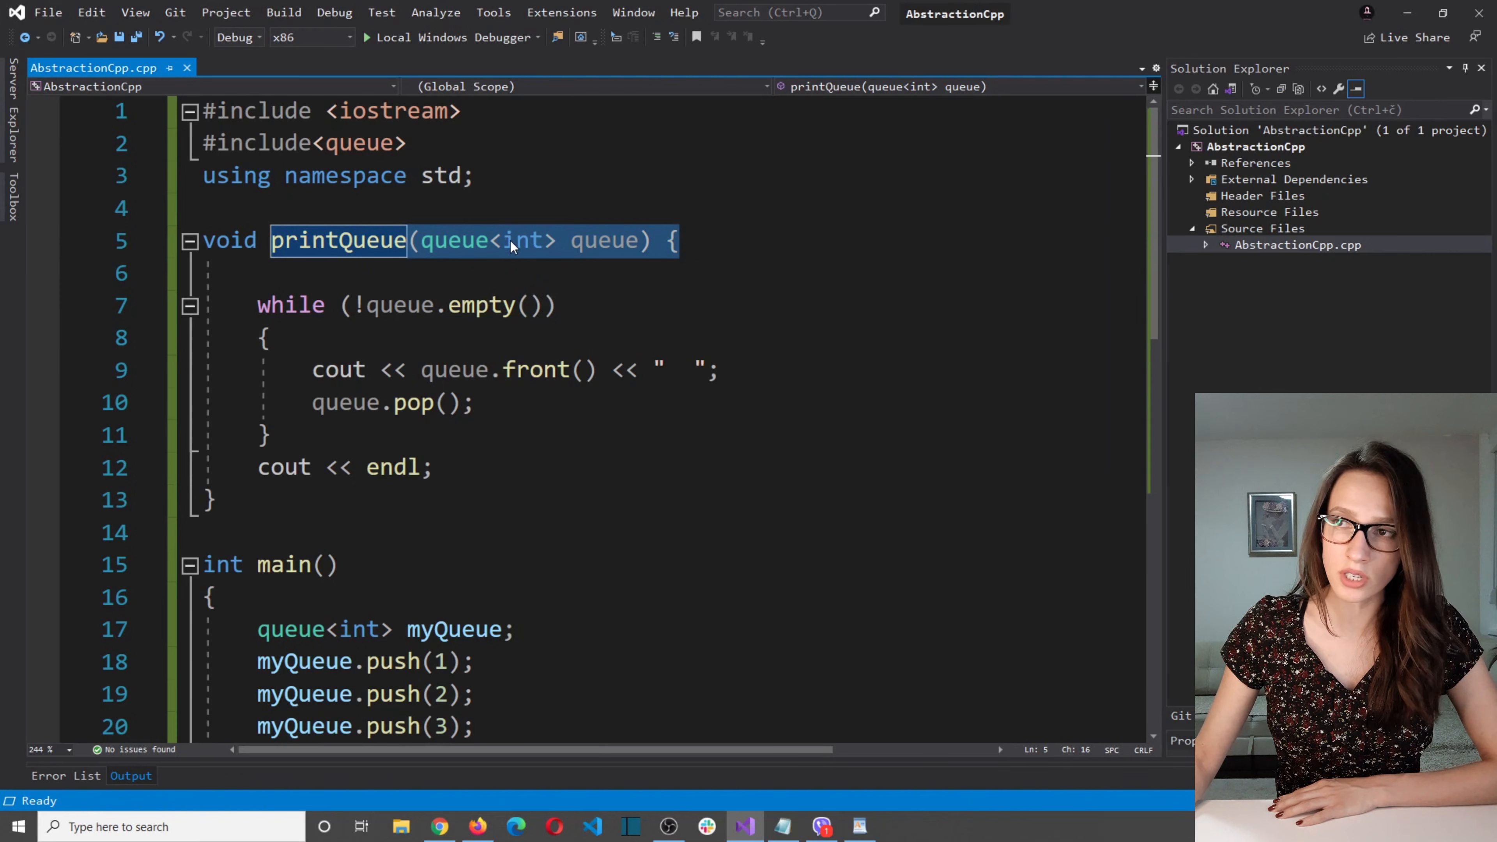
mouse_move(608, 241)
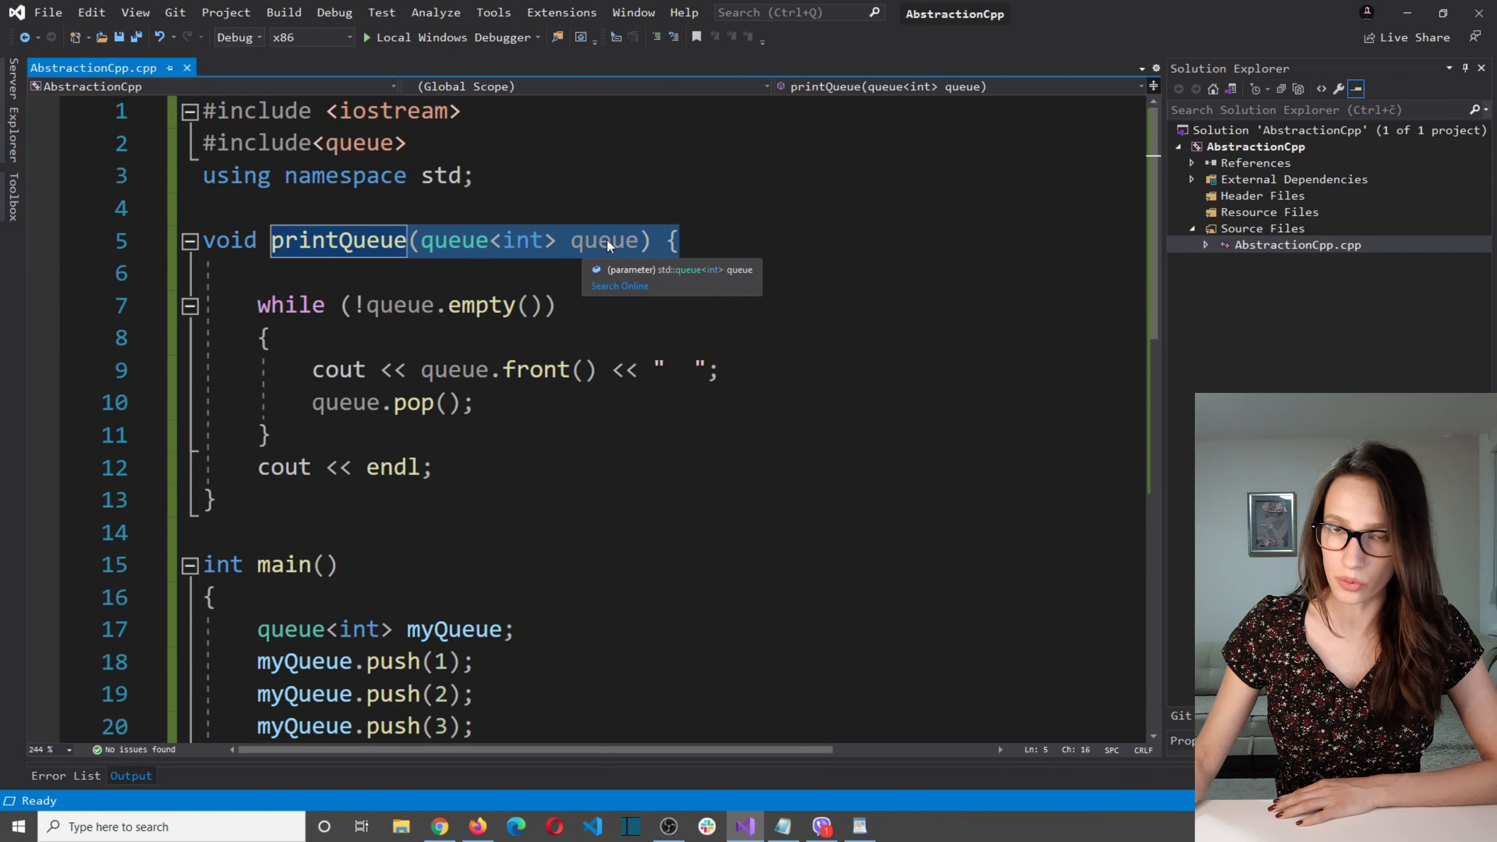
mouse_move(290, 370)
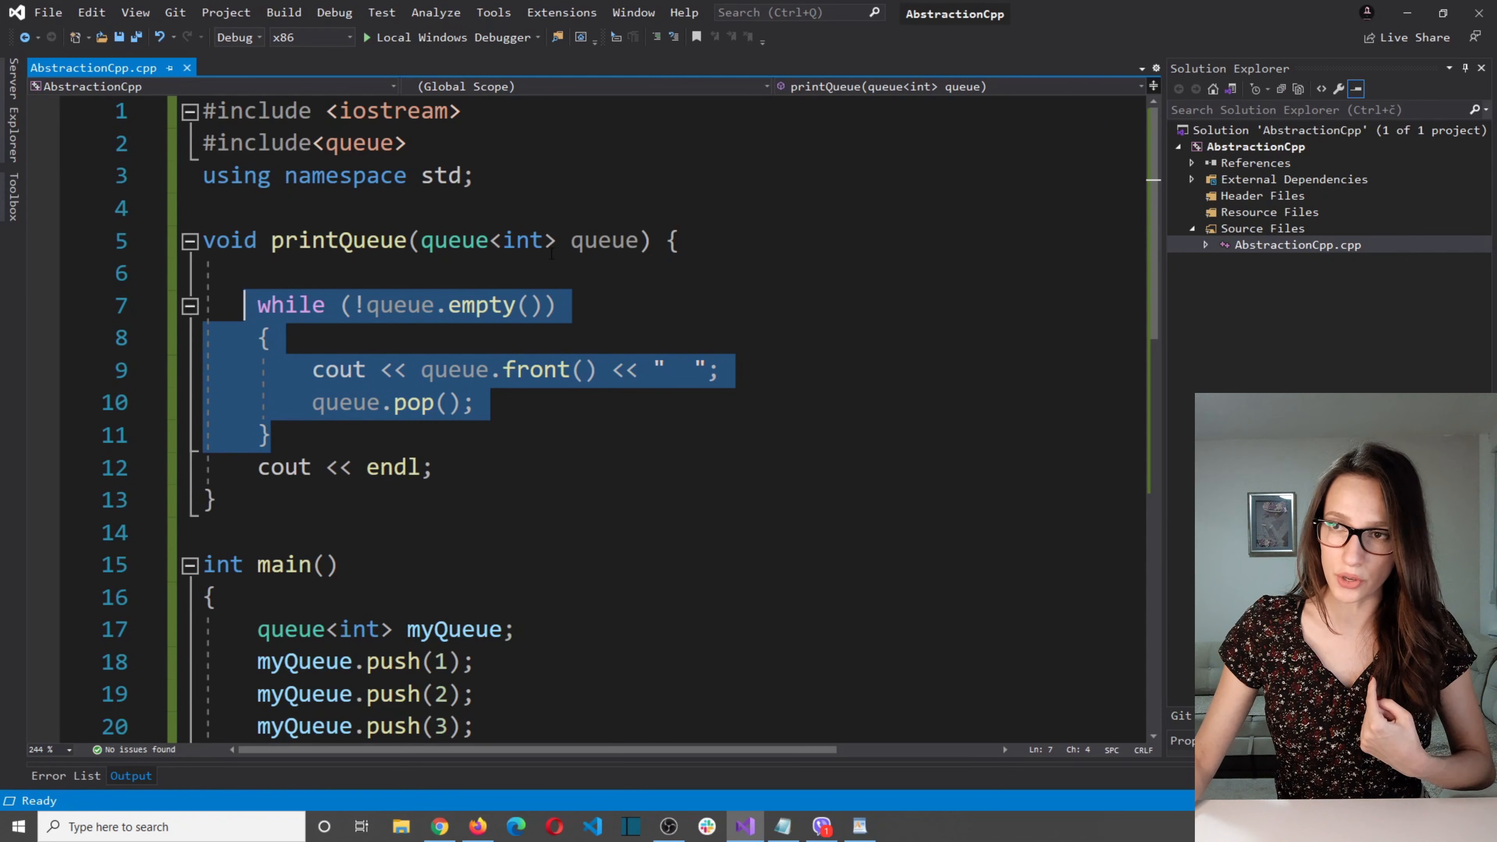
double_click(400, 305)
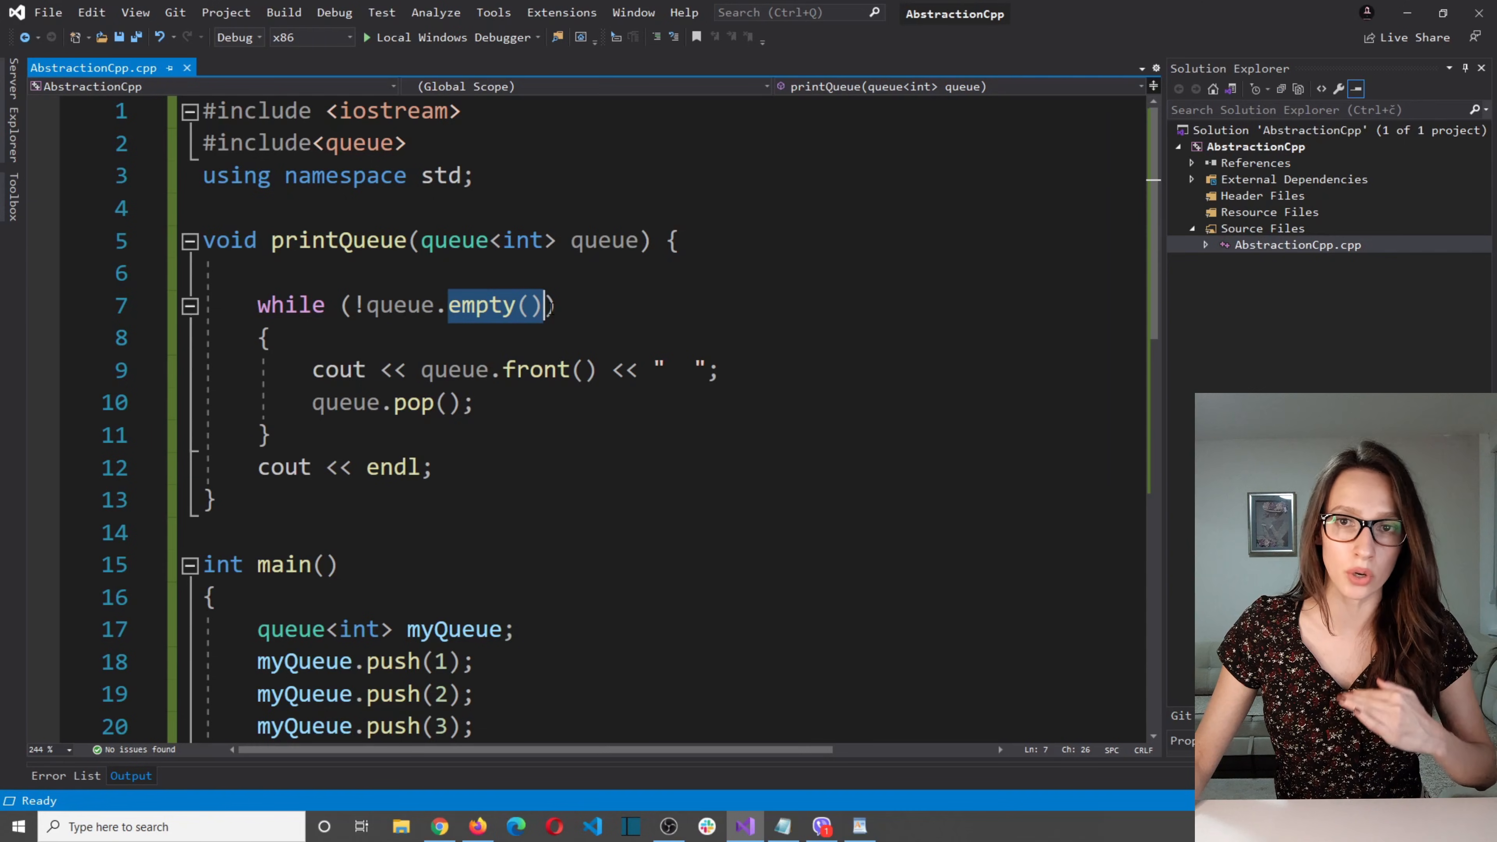
mouse_move(637, 402)
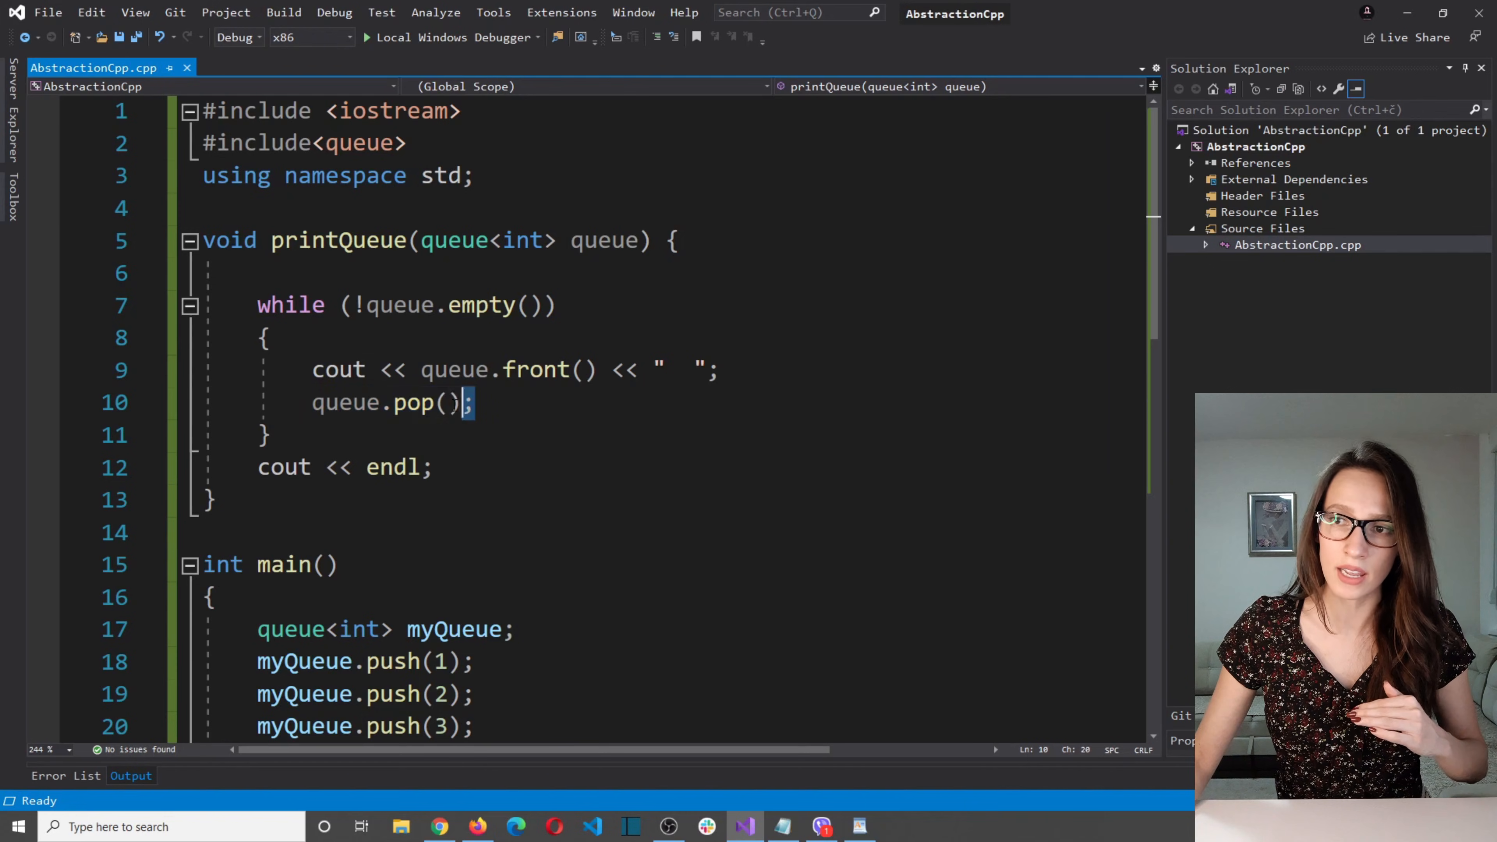
double_click(345, 402)
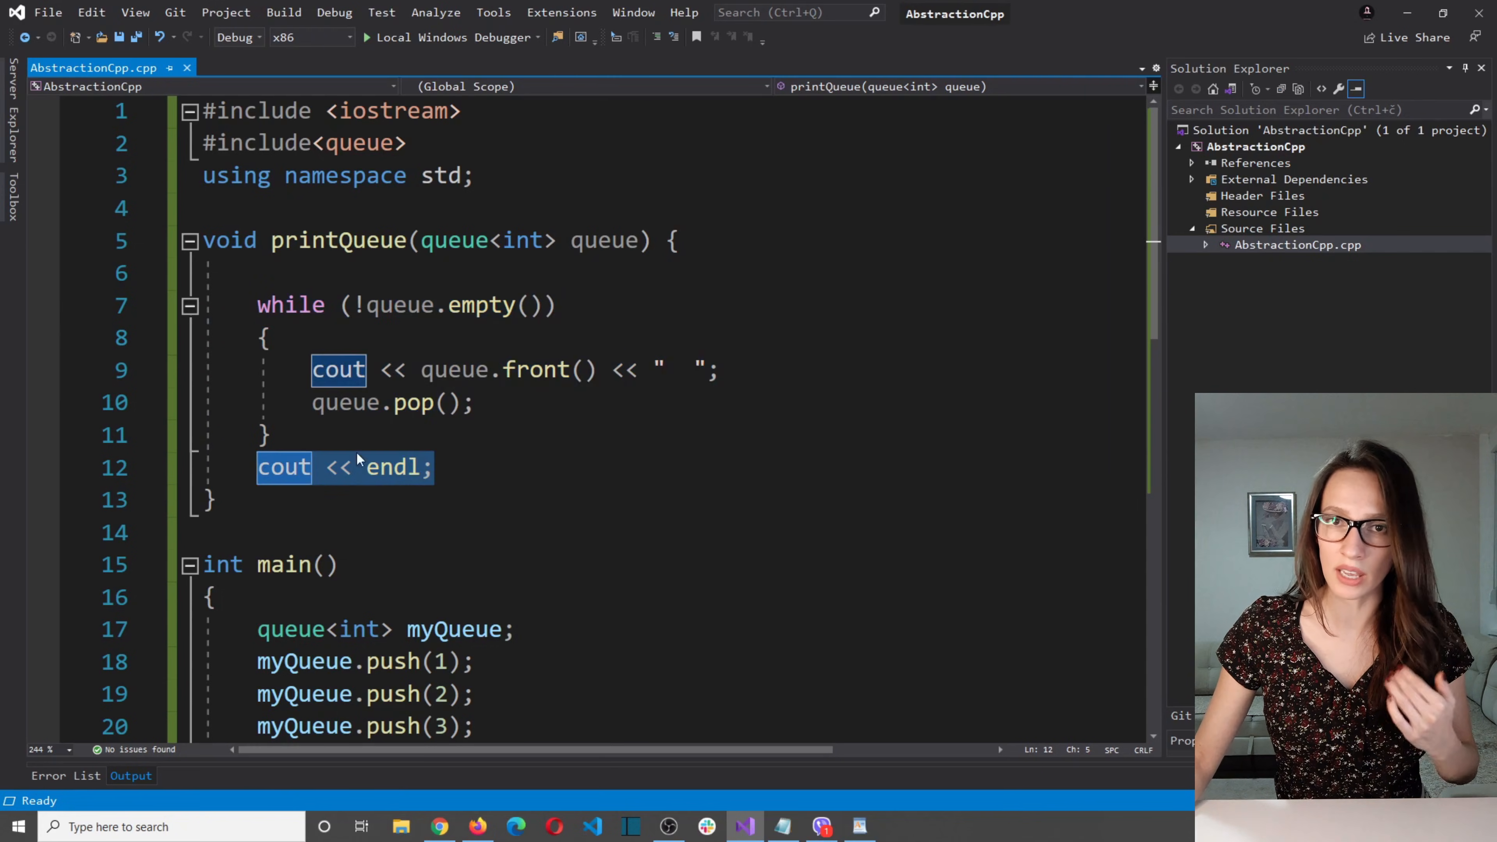
scroll("down", 3)
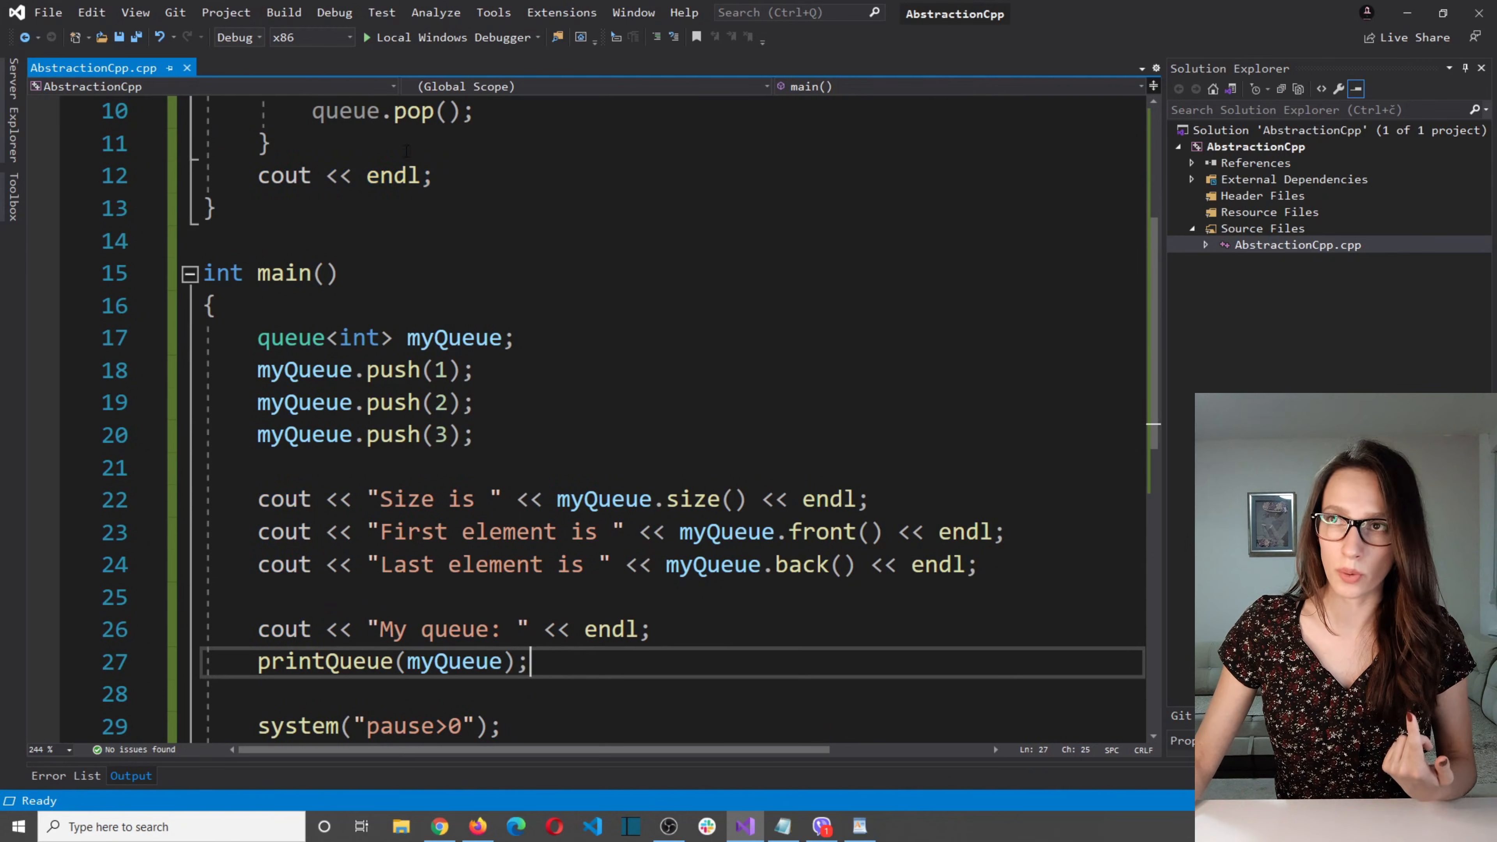
left_click(391, 36)
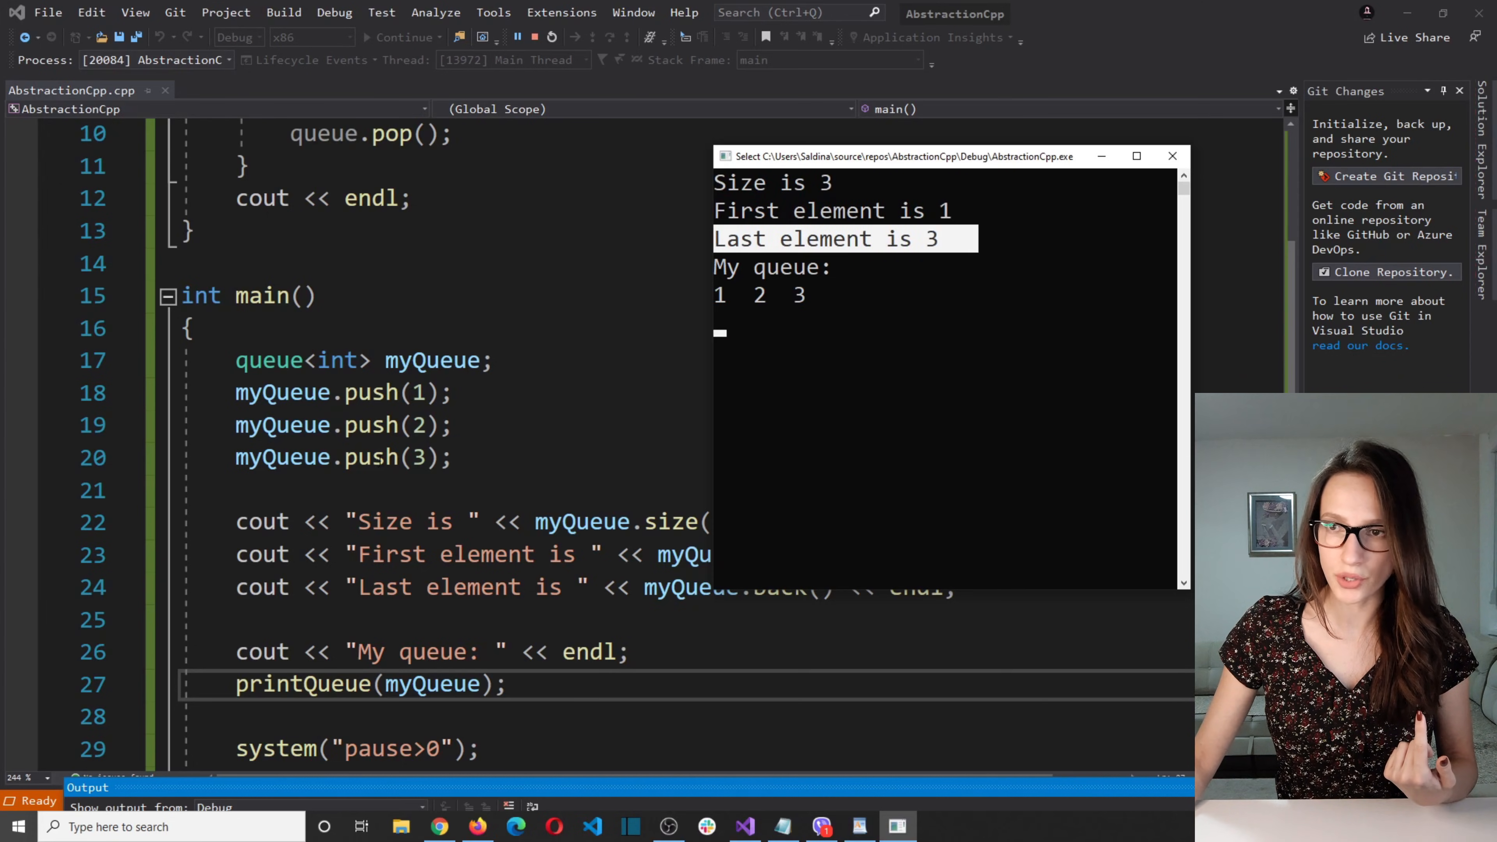
mouse_move(777, 272)
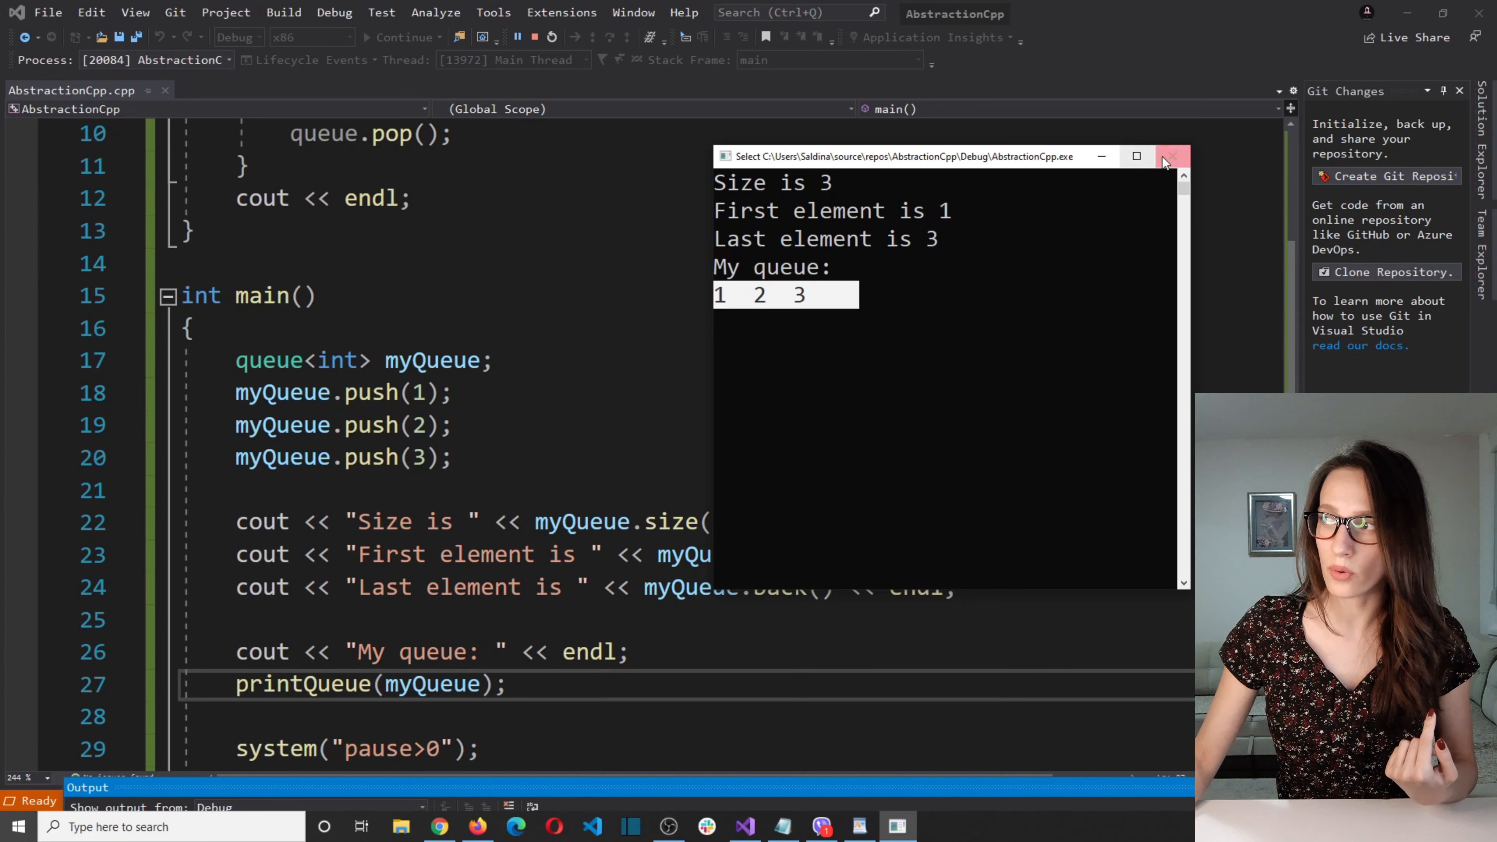
Close the console showing size 3, first 1, last 3 and queue 1 2 3
left_click(1173, 156)
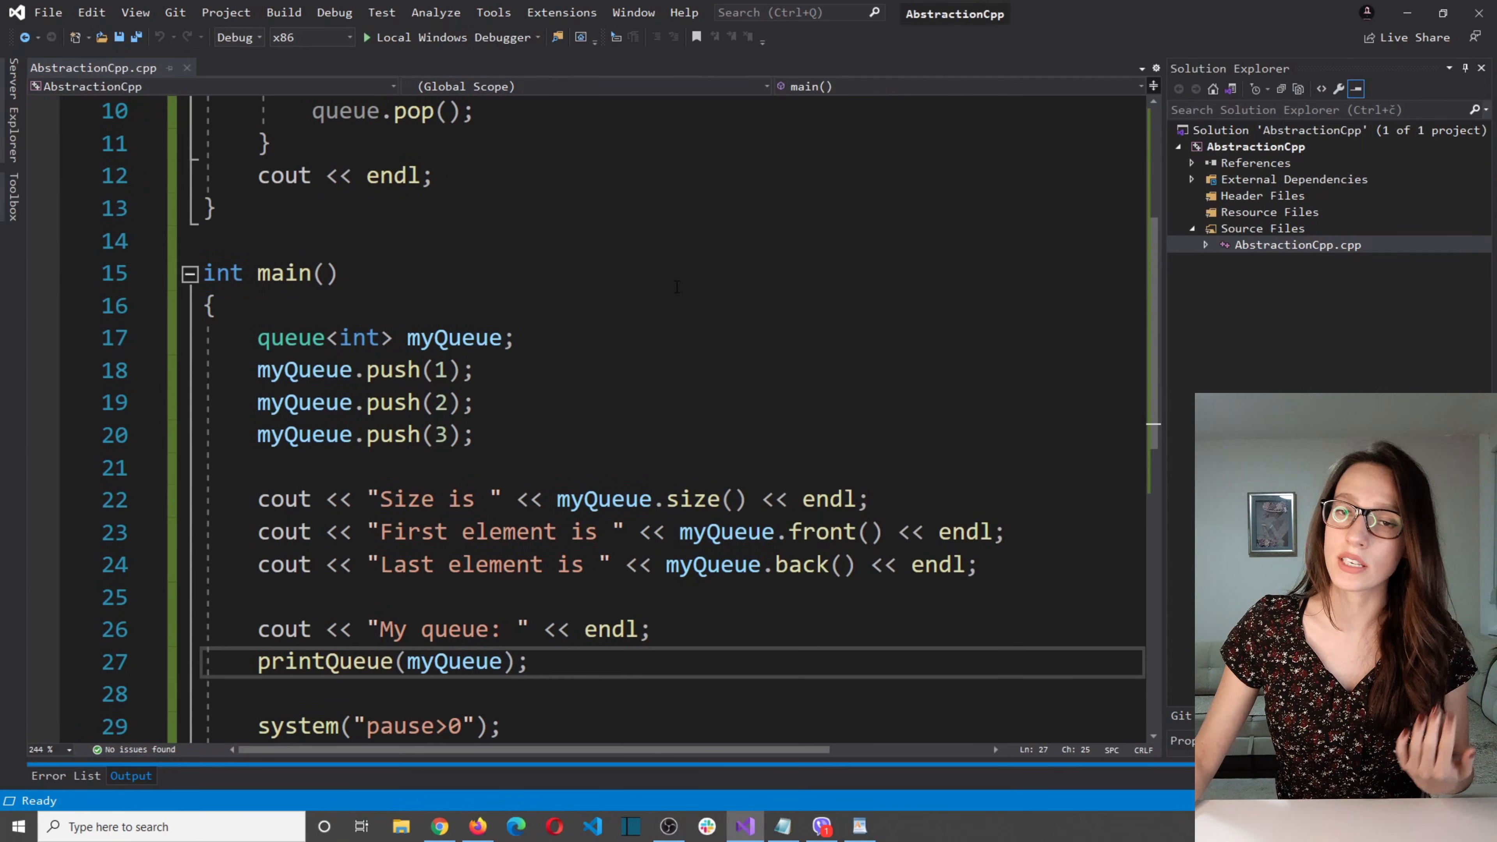